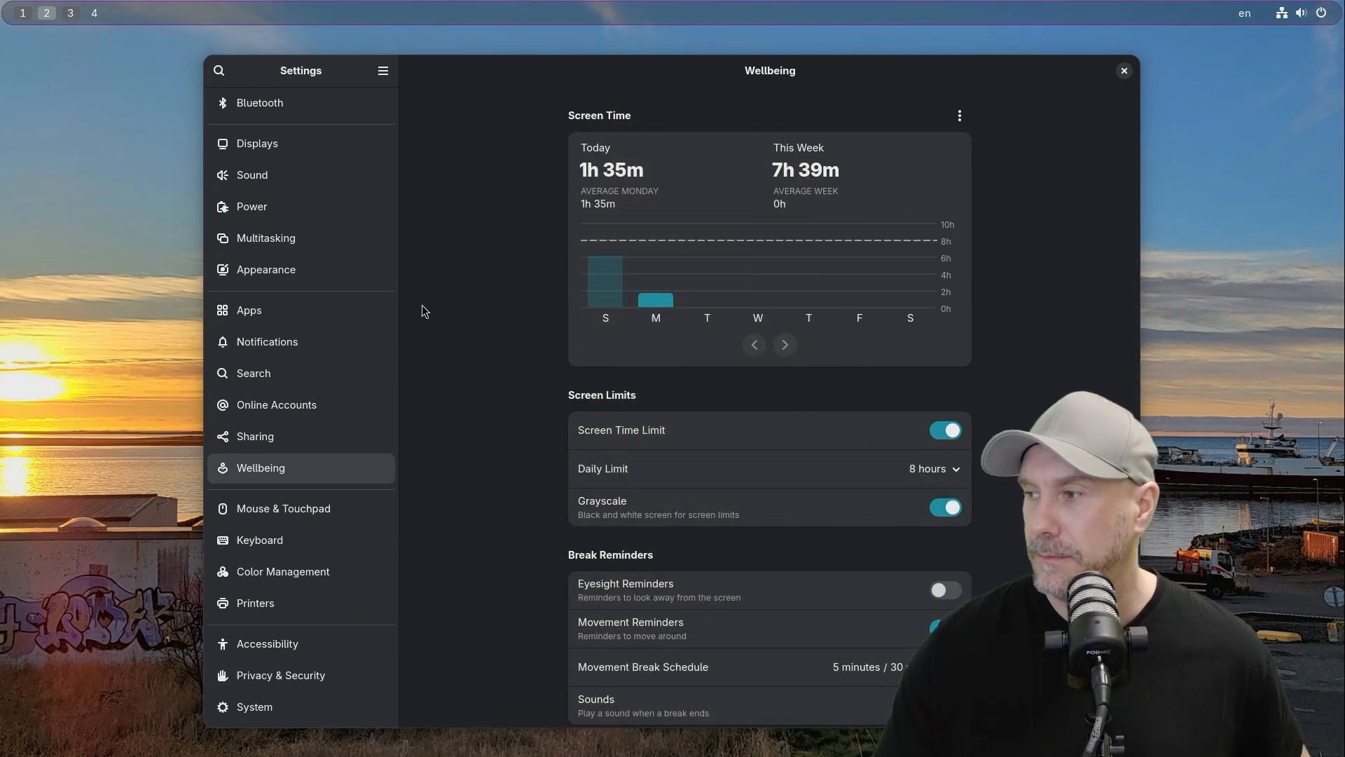
# - Move the Settings window with the Wellbeing page toward the left side of the screen
pyautogui.click(945, 628)
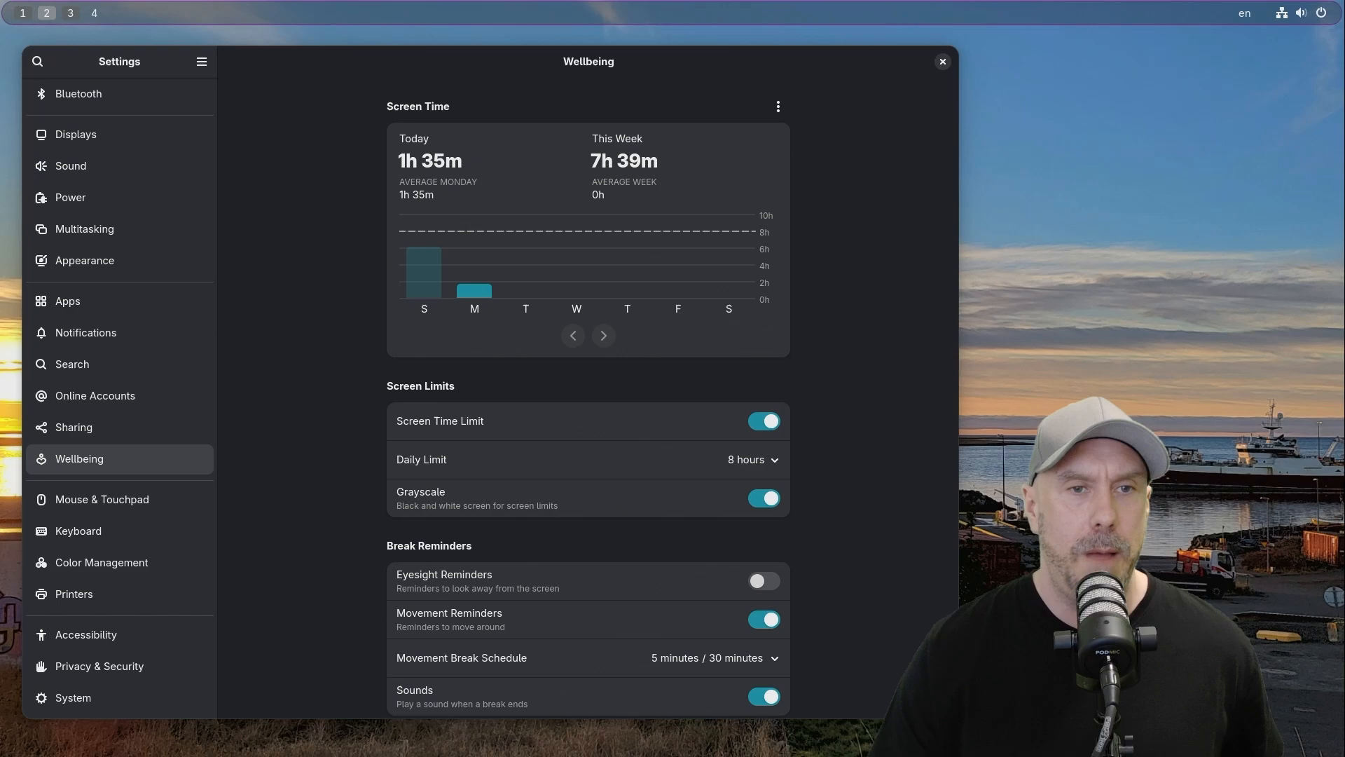
pyautogui.moveTo(372, 329)
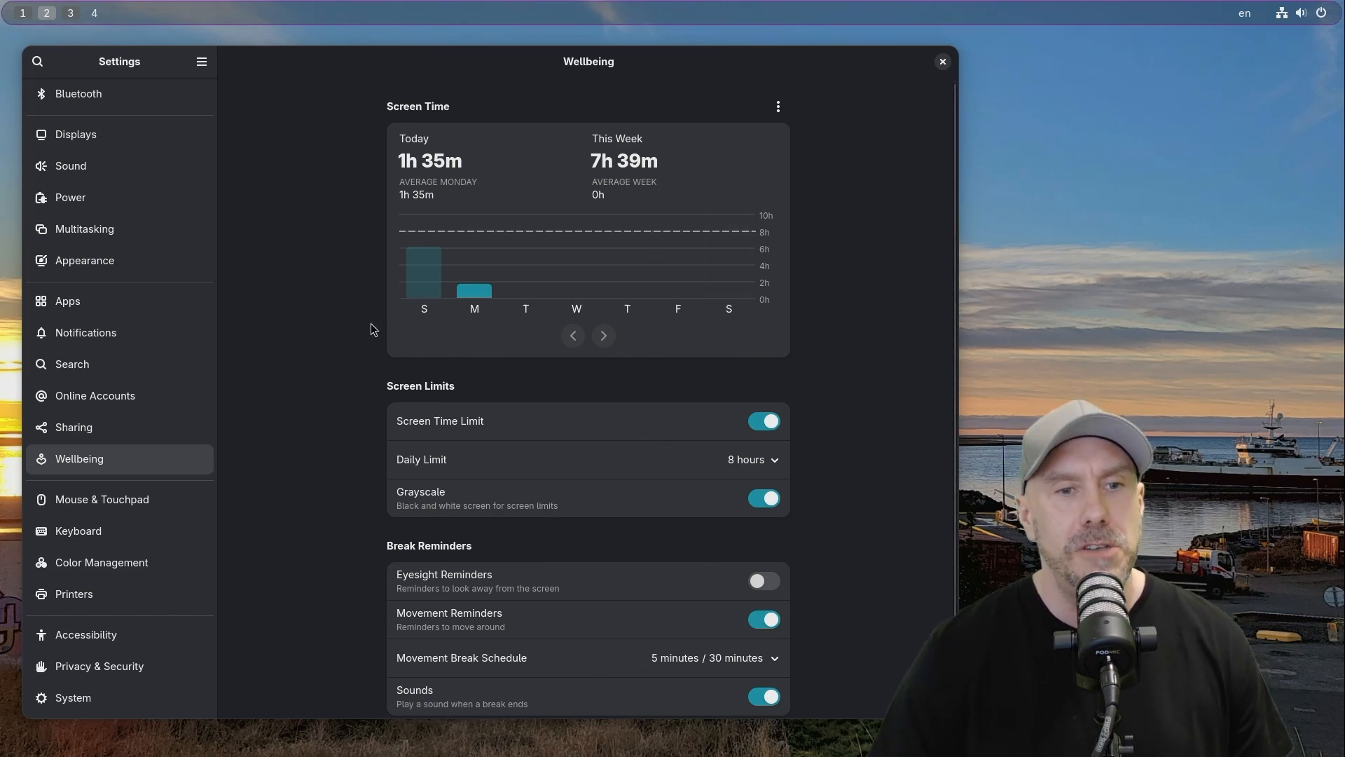
# - Select Sunday, 23 March in the Screen Time chart to show its 6h 3m usage
pyautogui.click(423, 266)
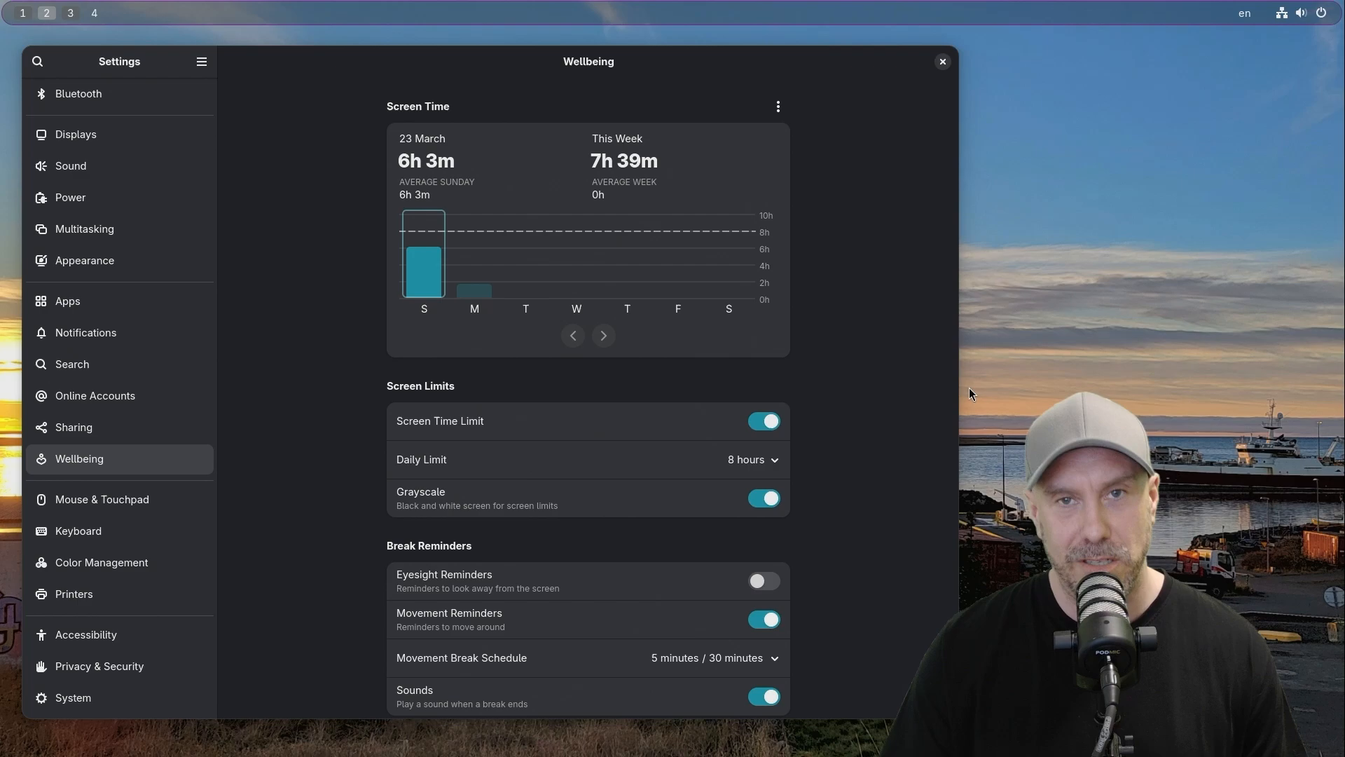
pyautogui.moveTo(880, 396)
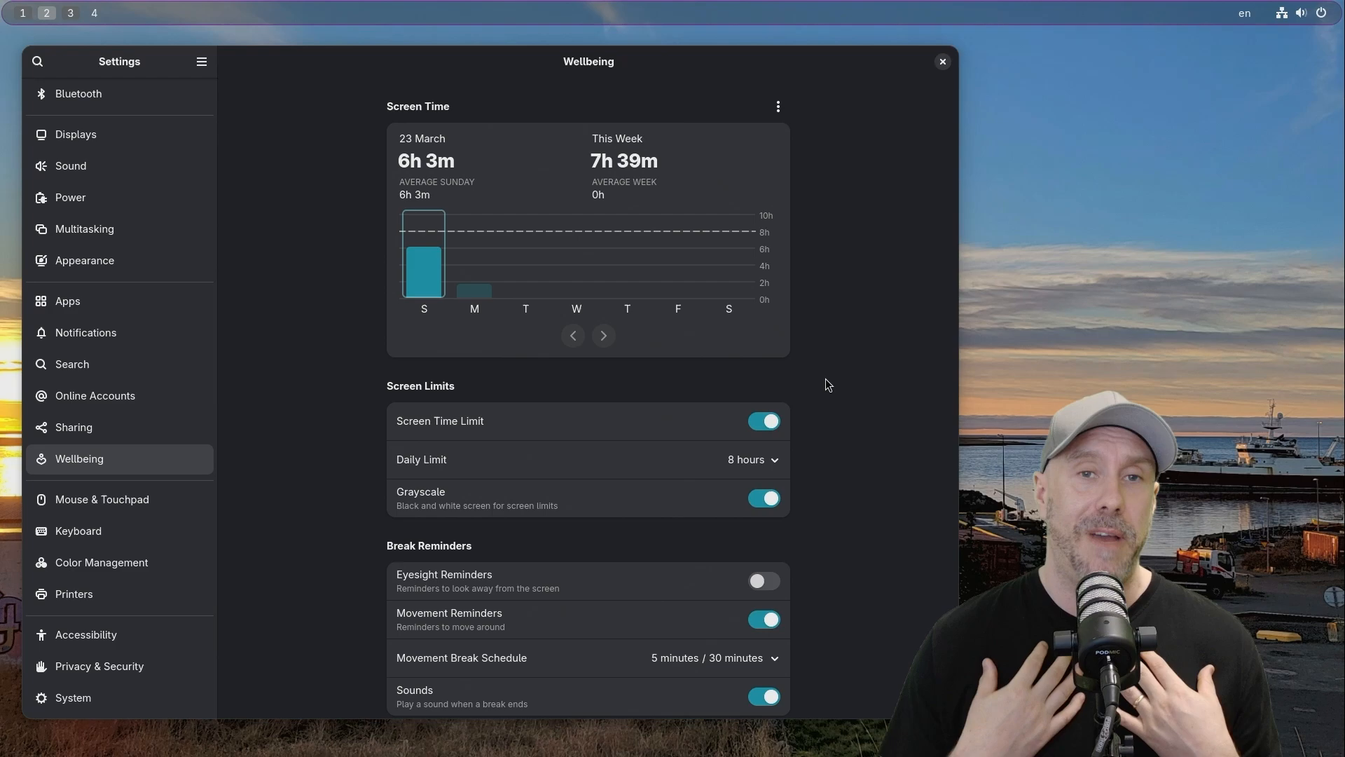
pyautogui.moveTo(793, 405)
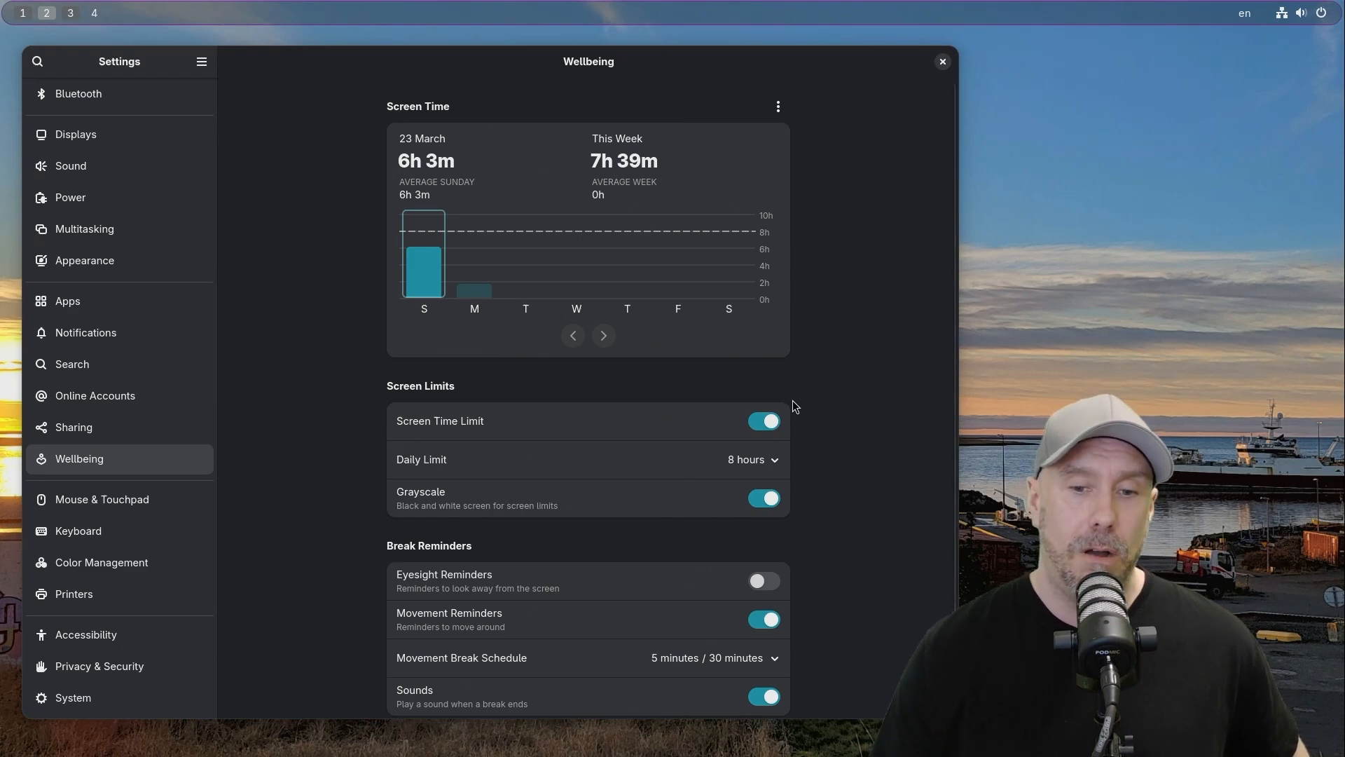
# - Switch on Eyesight Reminders alongside the active Movement Reminders
pyautogui.click(762, 568)
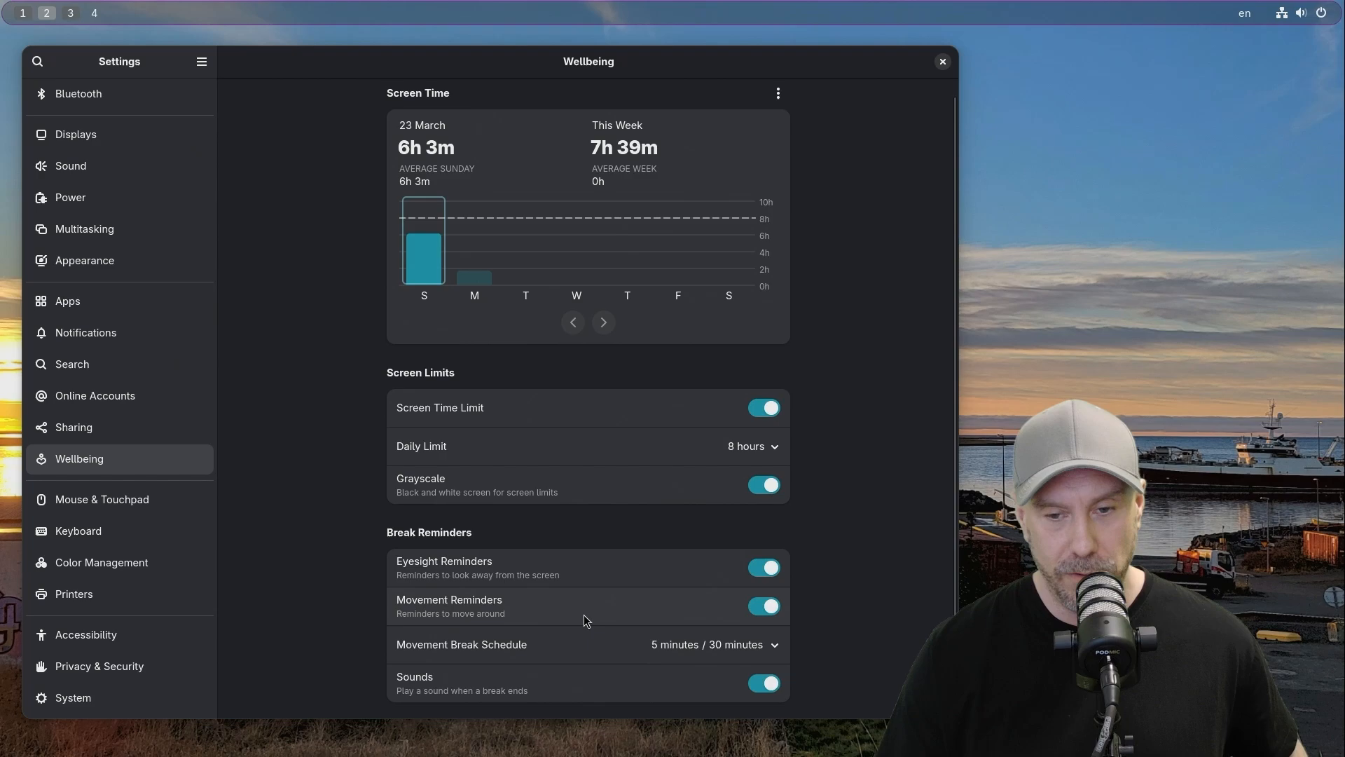
pyautogui.moveTo(733, 654)
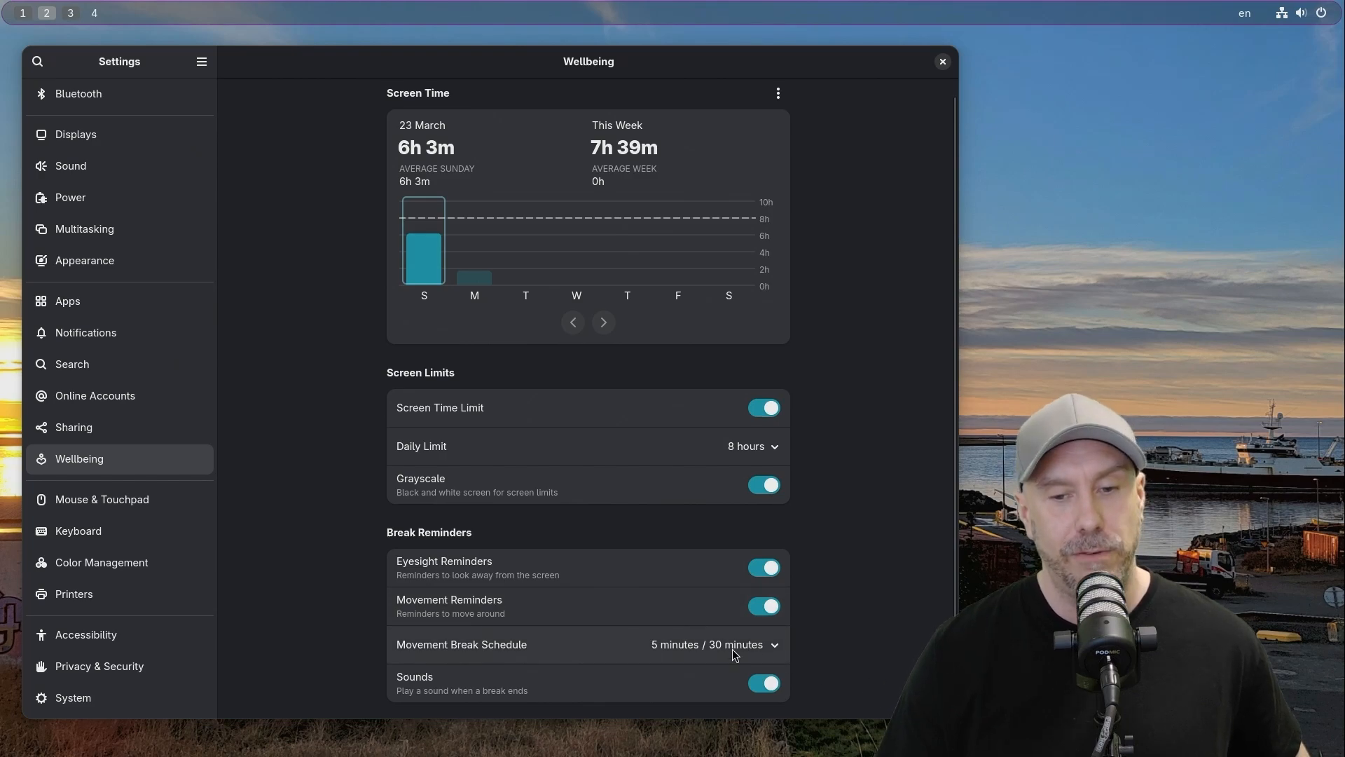
pyautogui.moveTo(807, 679)
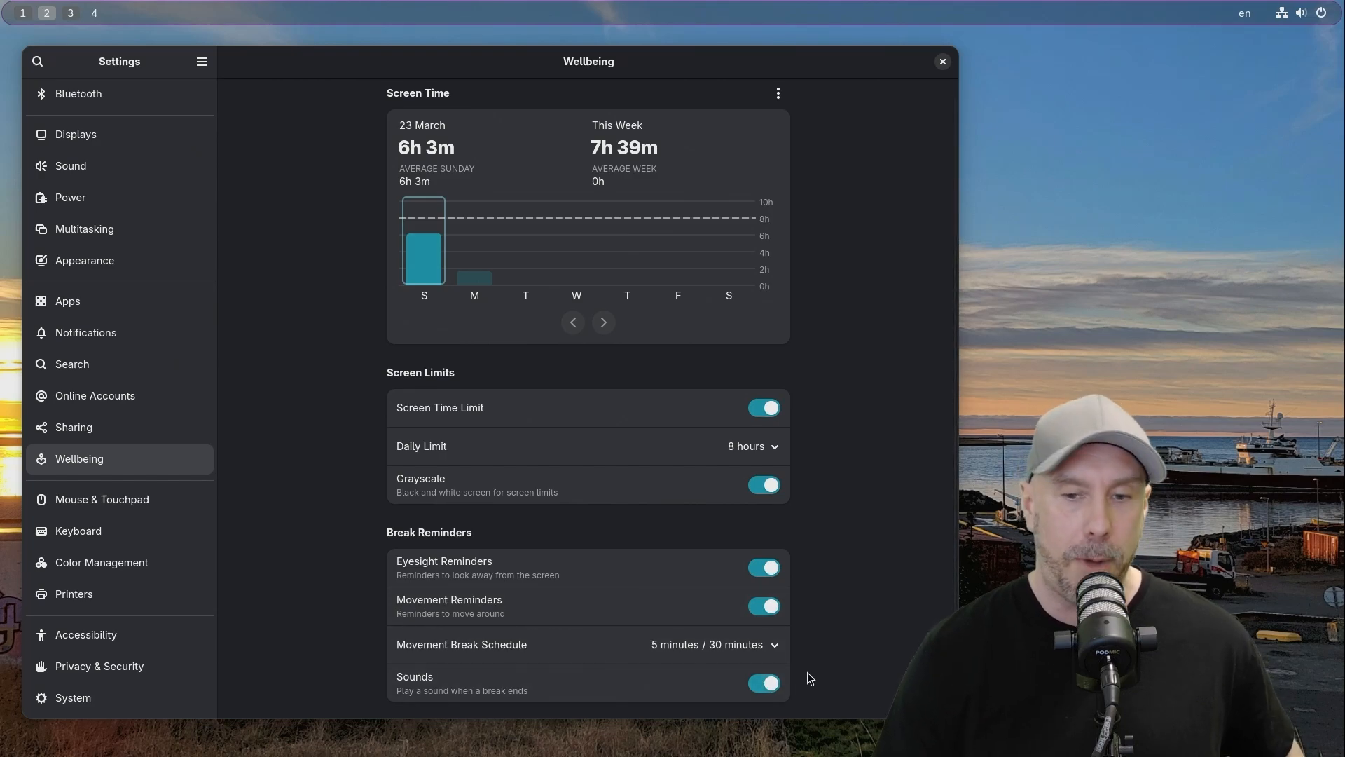
pyautogui.moveTo(806, 601)
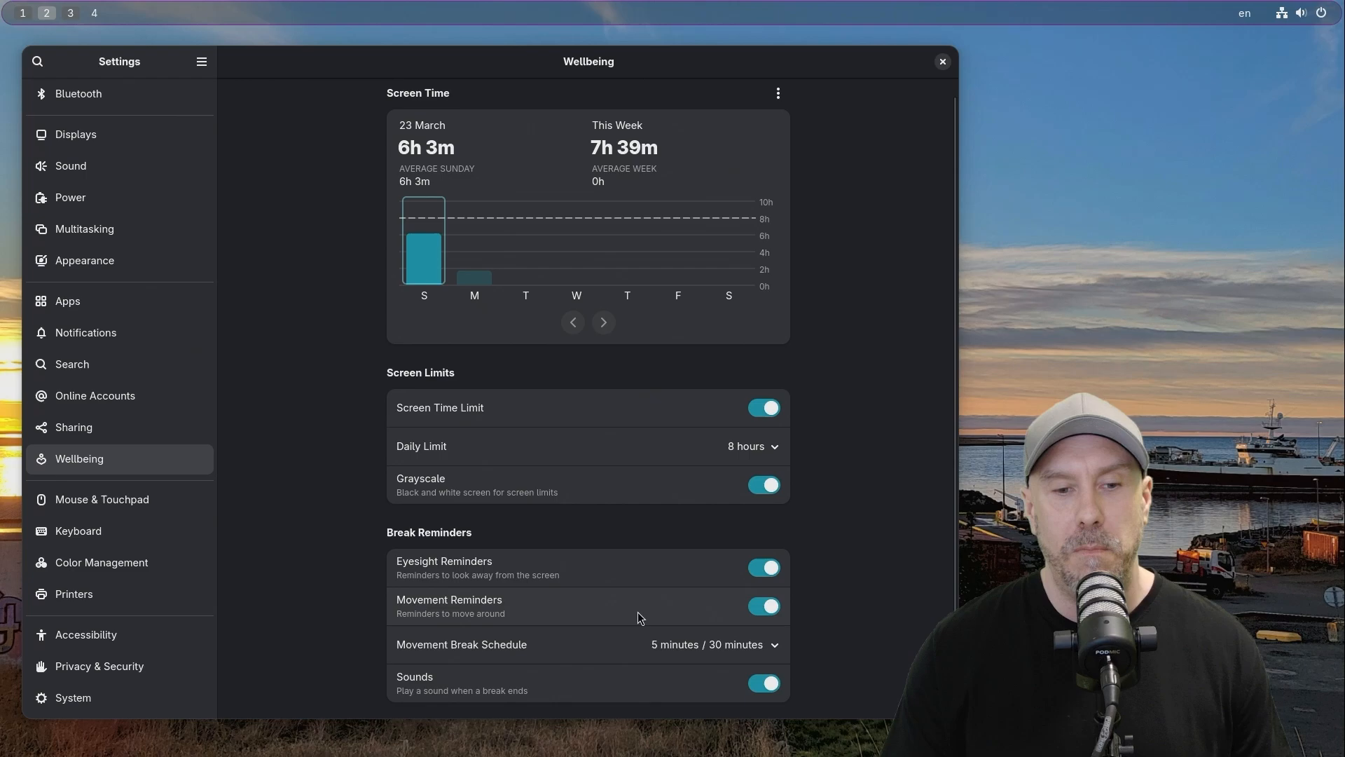
pyautogui.moveTo(625, 579)
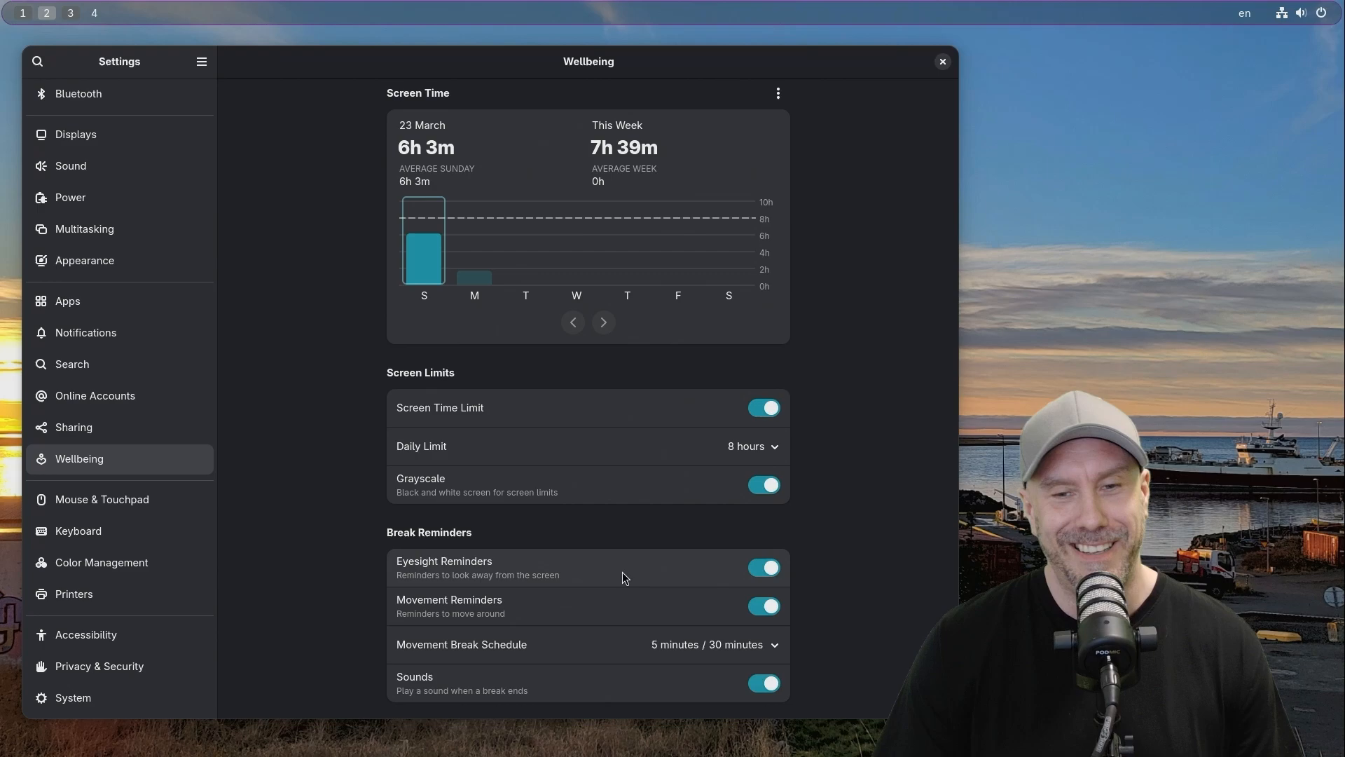
pyautogui.moveTo(864, 343)
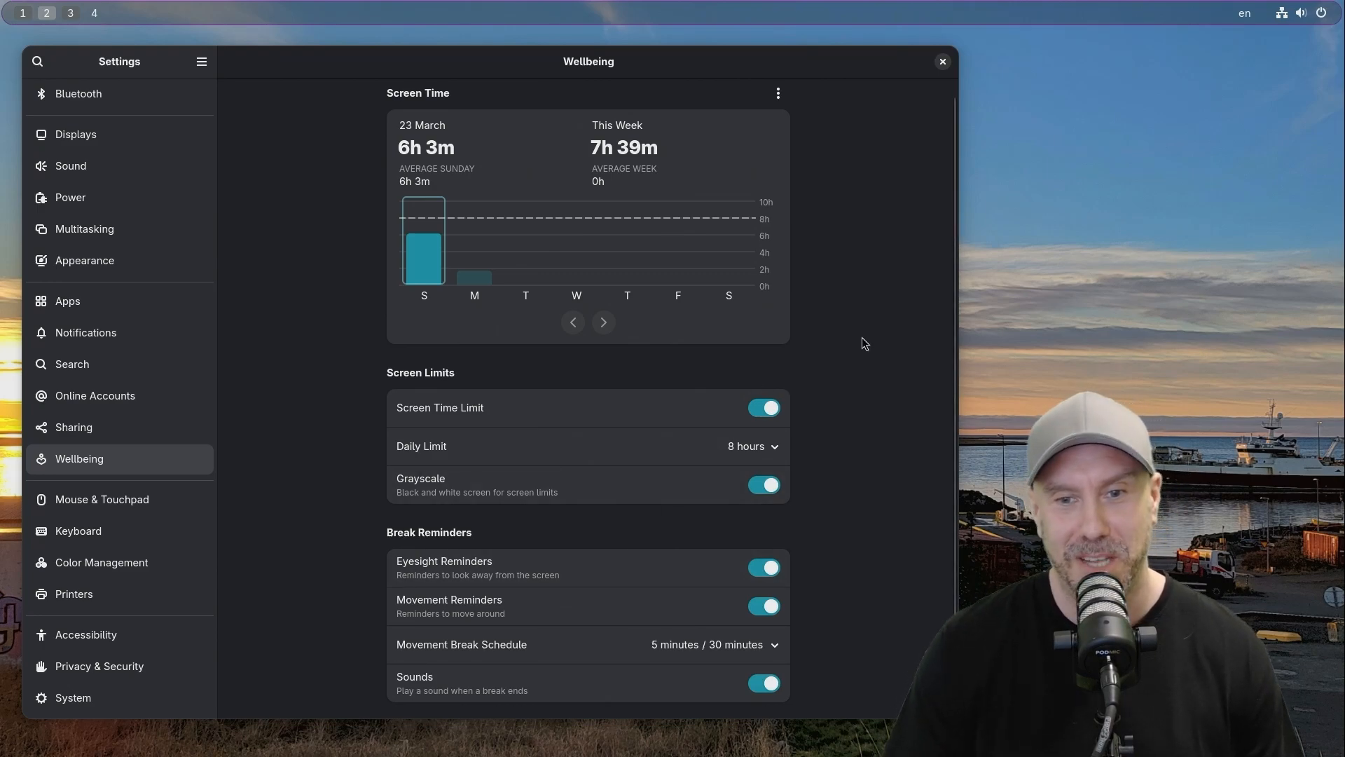
pyautogui.moveTo(370, 383)
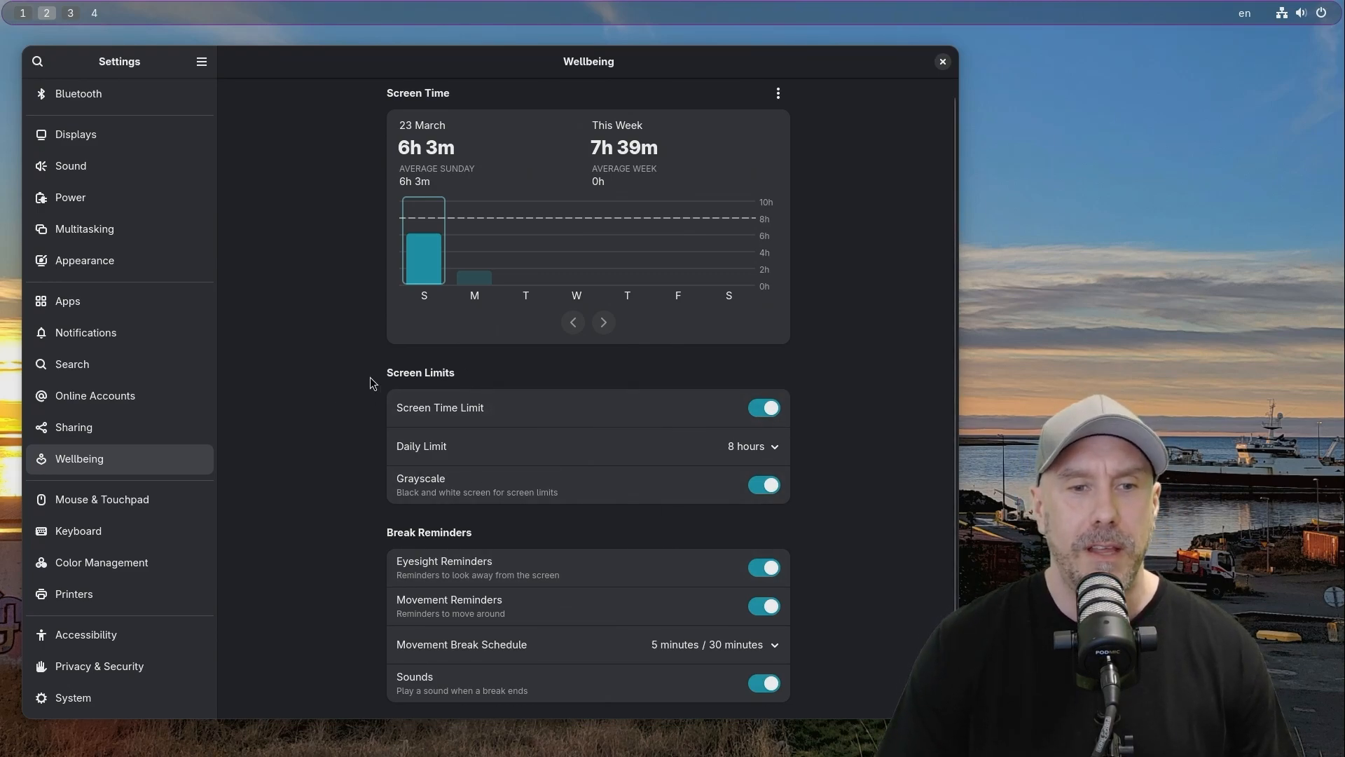
pyautogui.moveTo(623, 255)
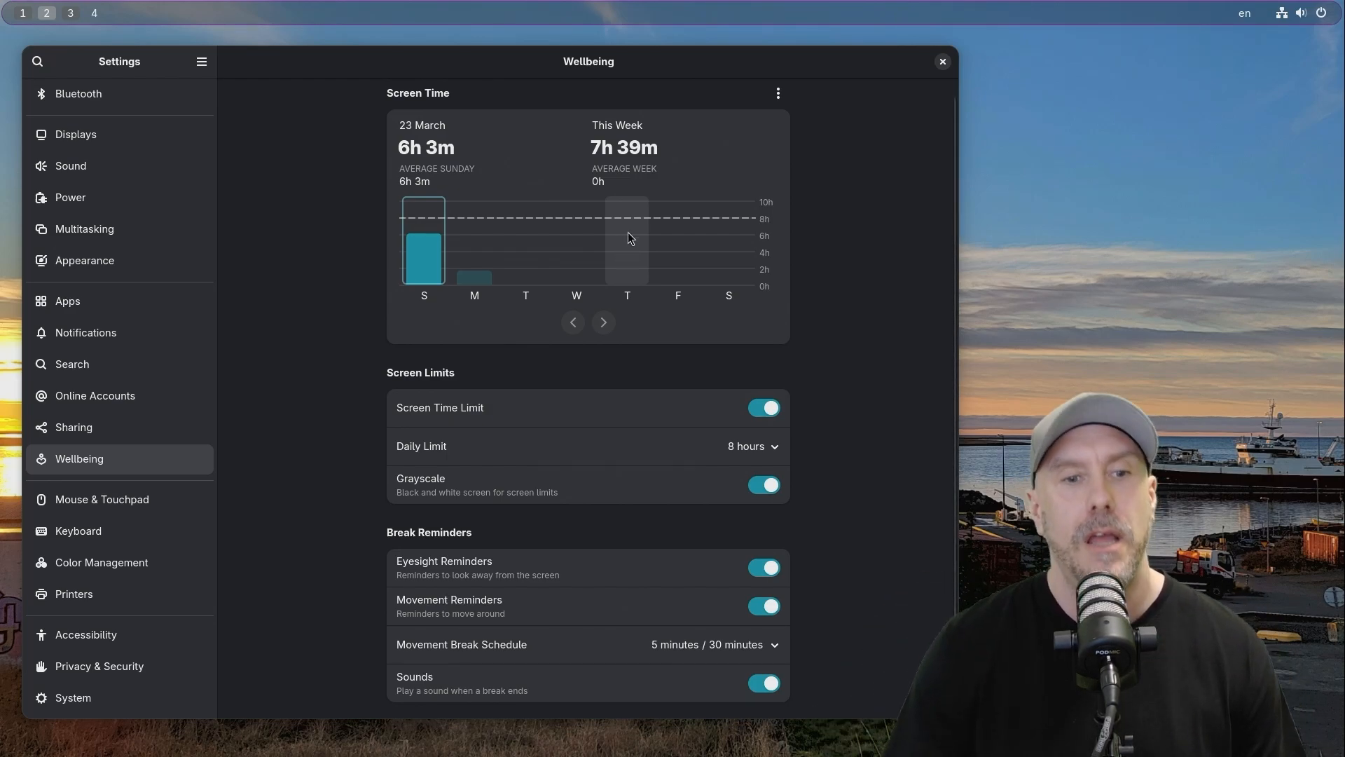
pyautogui.moveTo(740, 279)
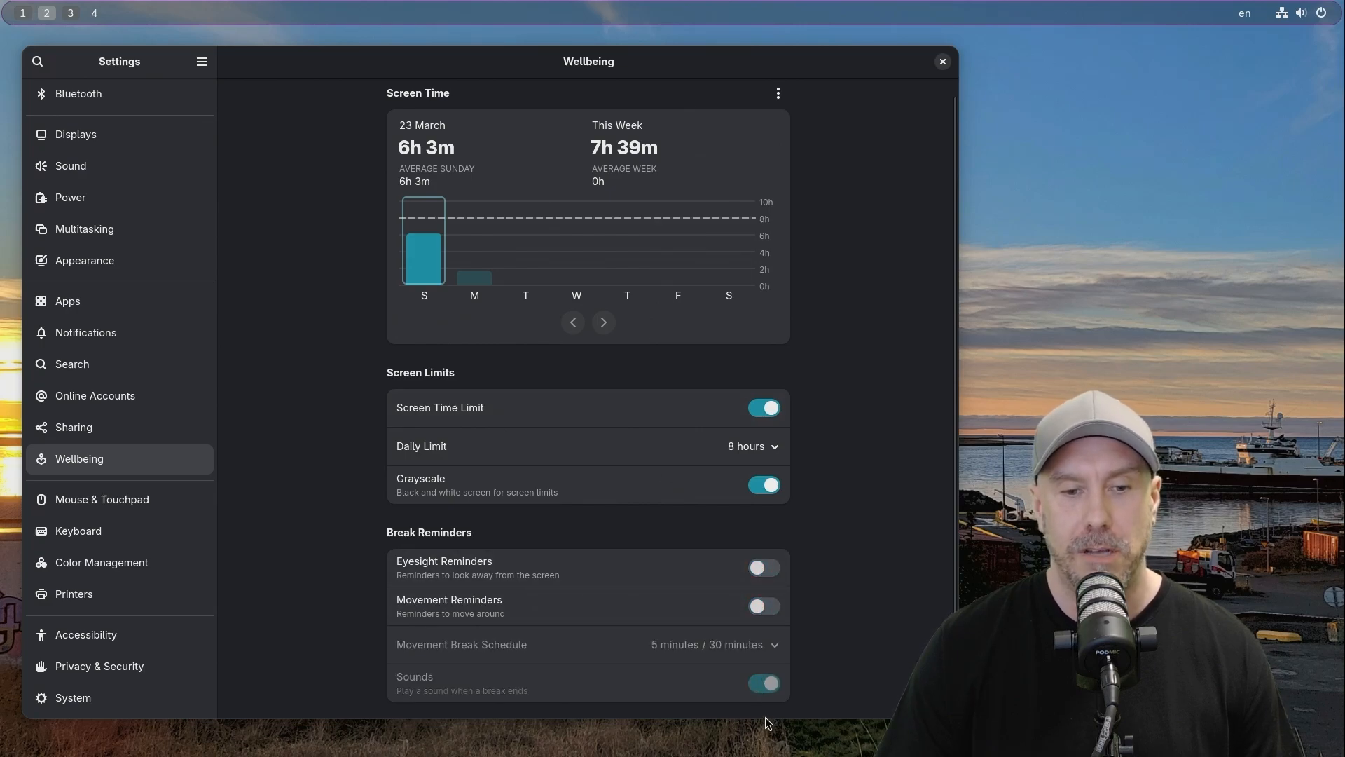
pyautogui.moveTo(762, 429)
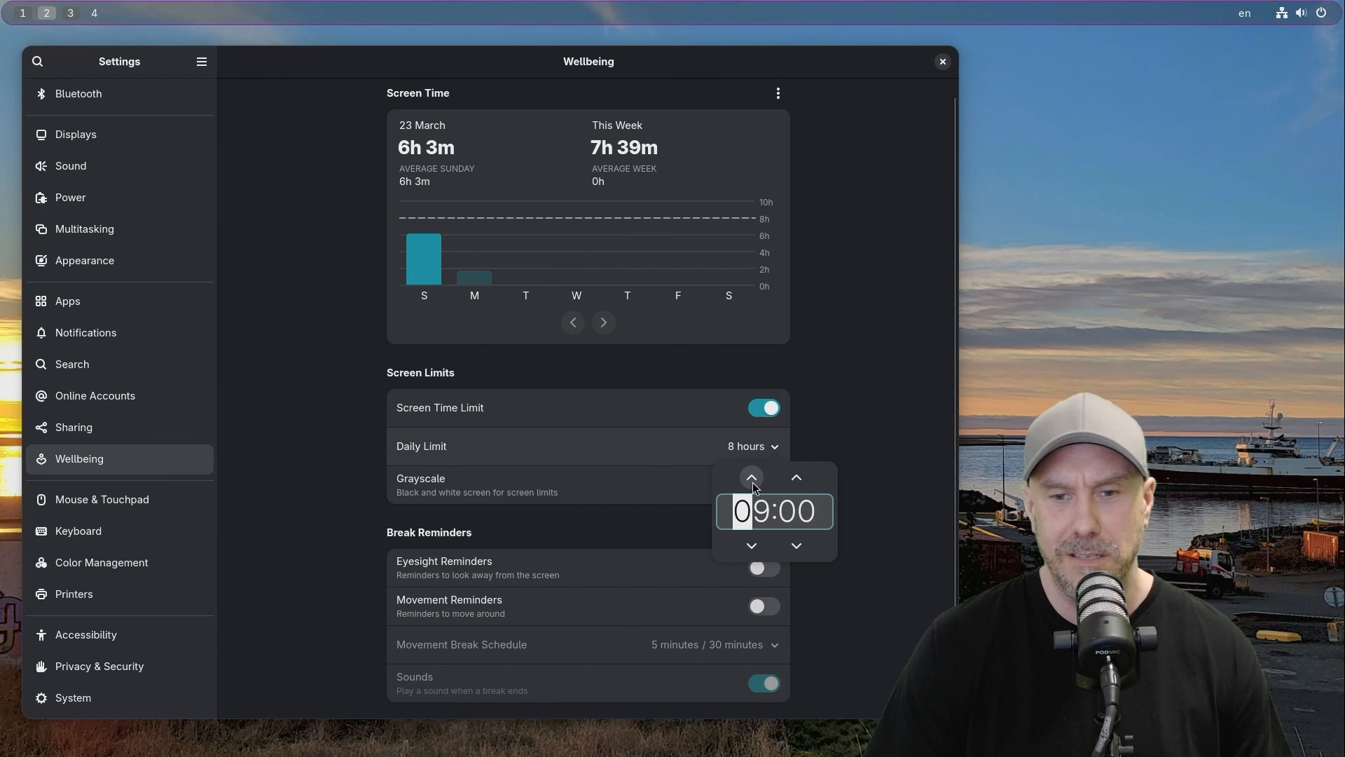
# - Lower the daily screen-time limit to 3:00 so the screen goes grayscale, then raise it back to 8:00
pyautogui.click(750, 545)
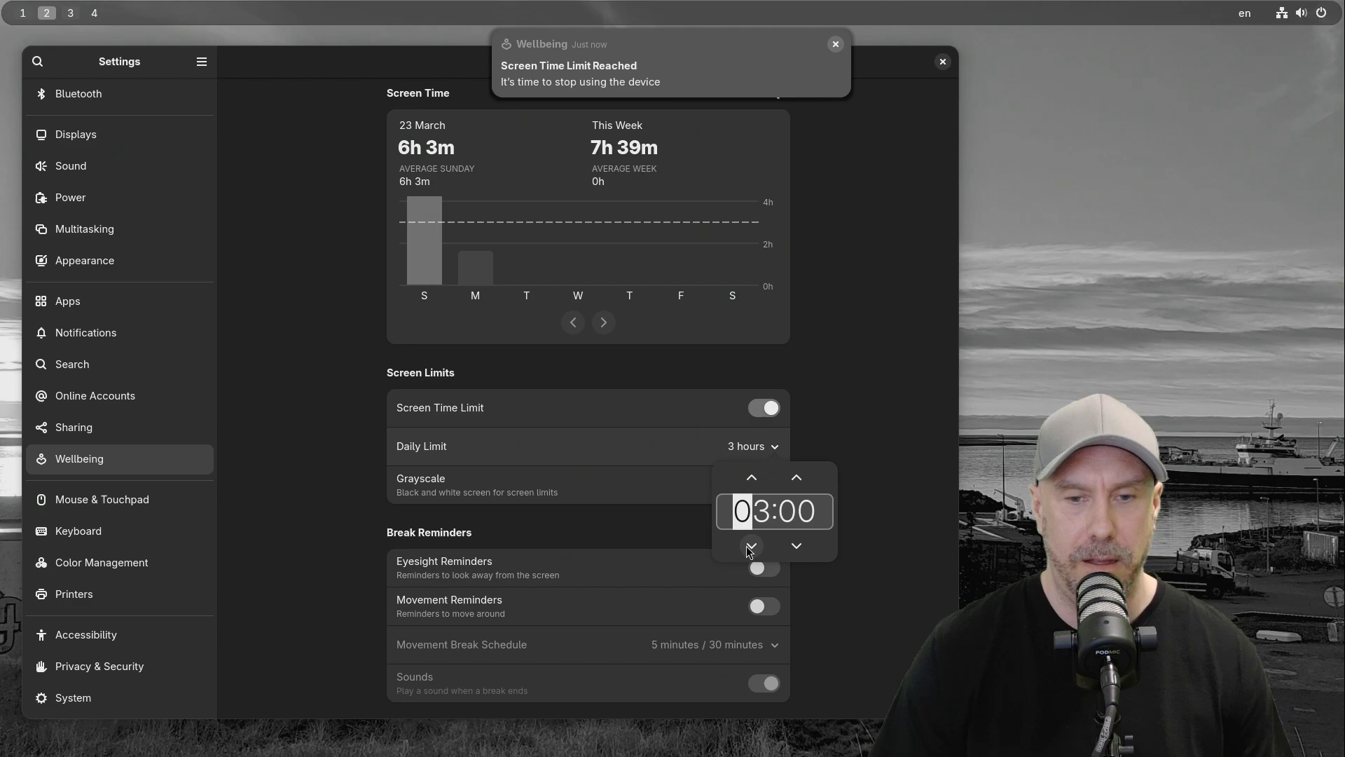
pyautogui.click(750, 477)
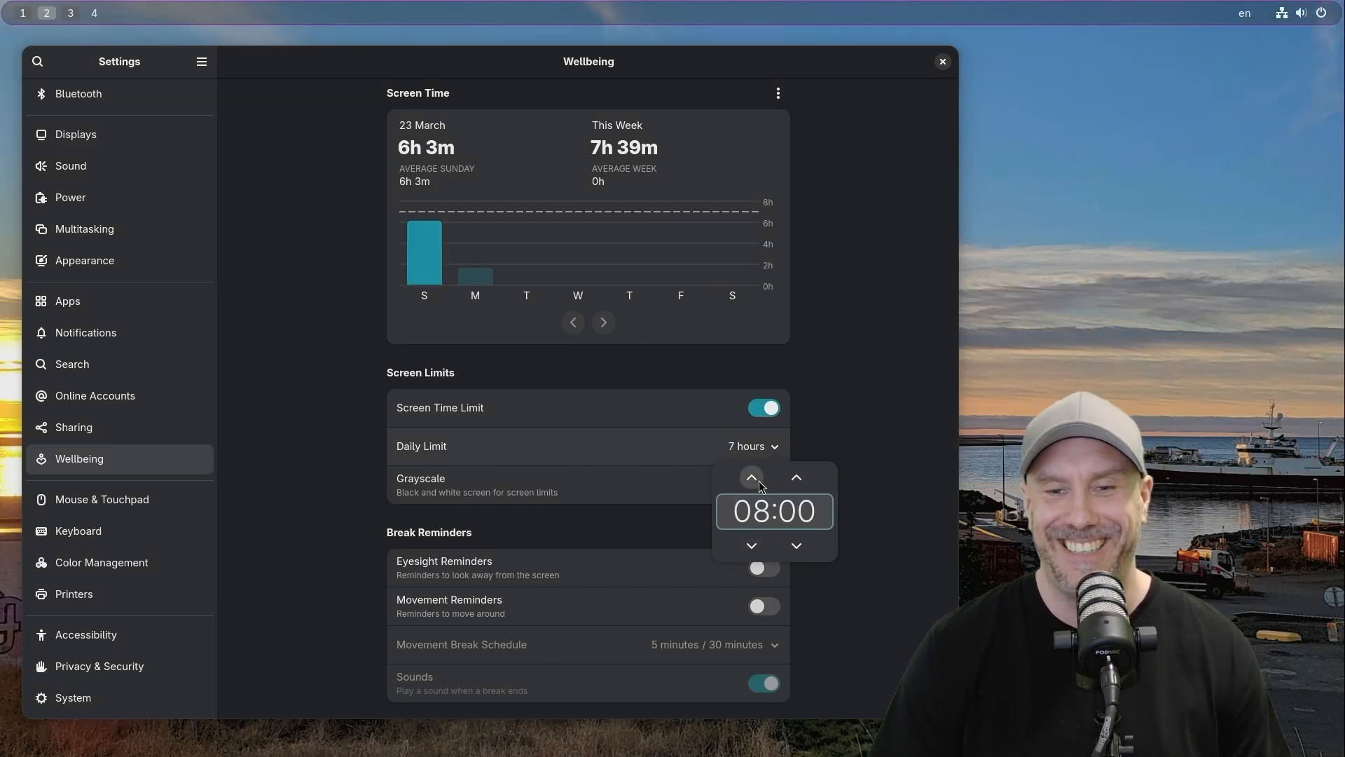
pyautogui.click(749, 476)
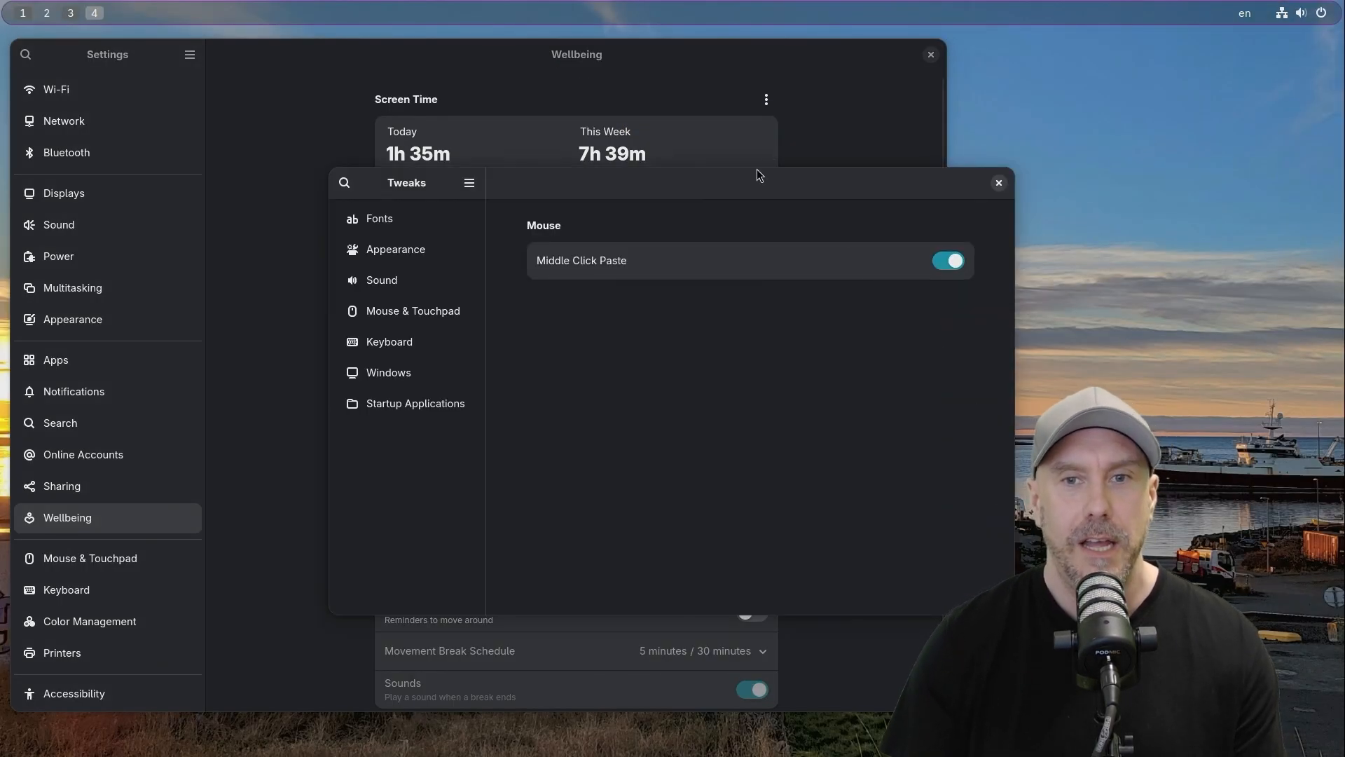
# - Show the Fonts page in Tweaks, listing Adwaita Sans for interface and document text
pyautogui.click(380, 218)
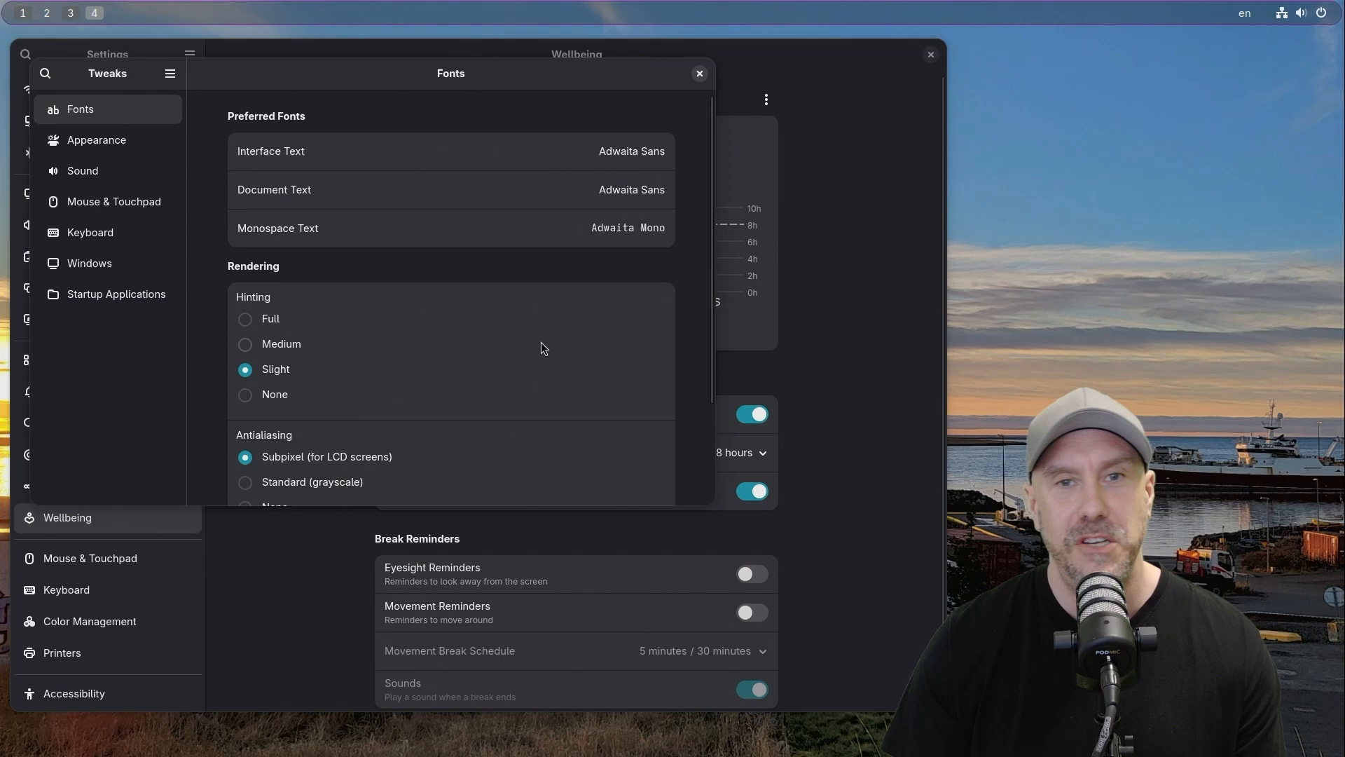
pyautogui.moveTo(754, 541)
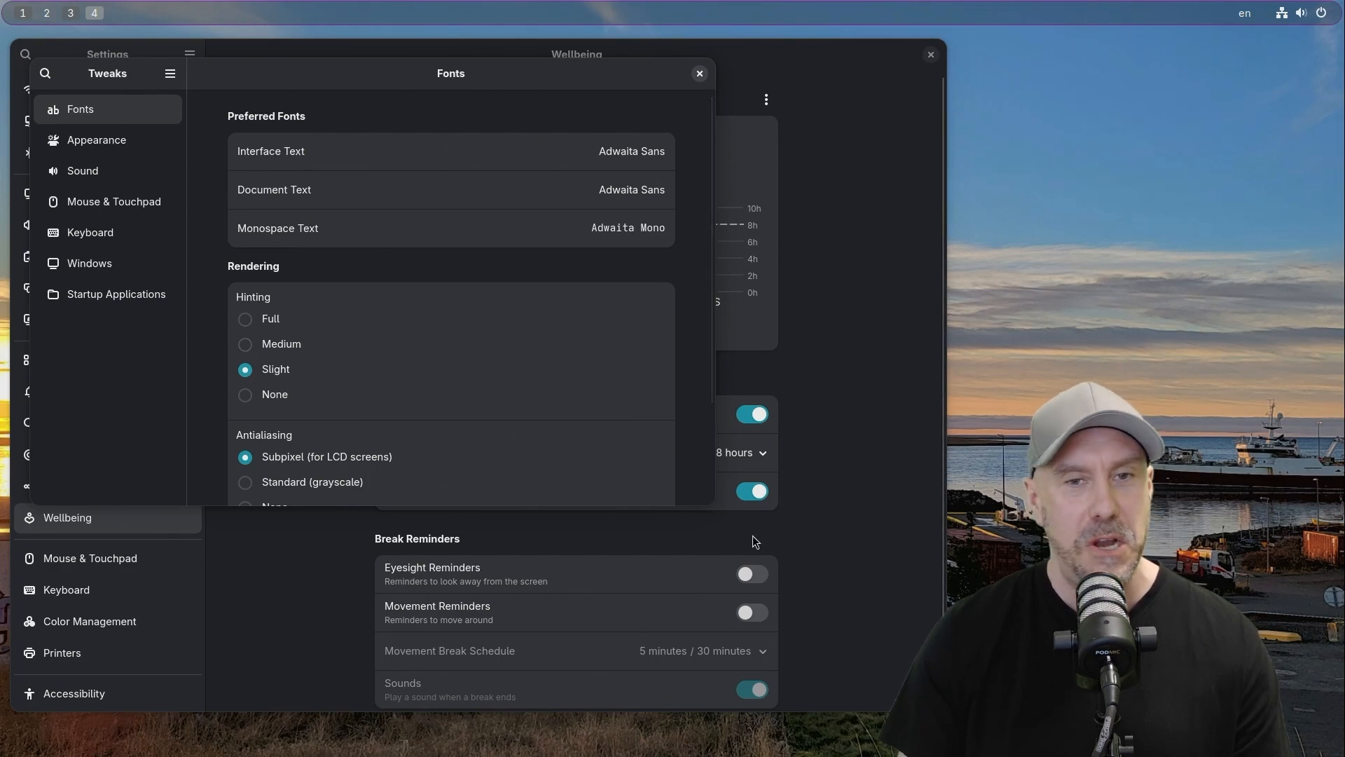
pyautogui.moveTo(744, 533)
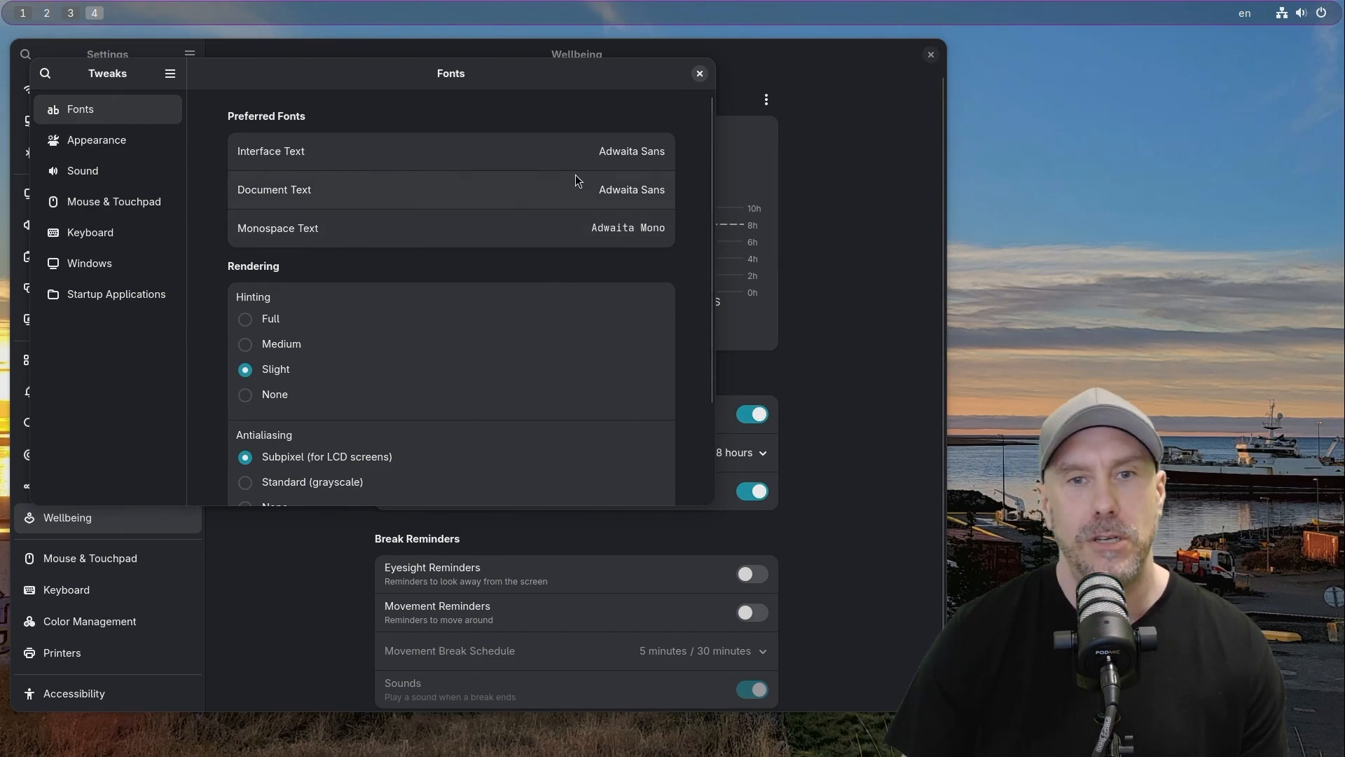
pyautogui.moveTo(631, 151)
pyautogui.write('Ca')
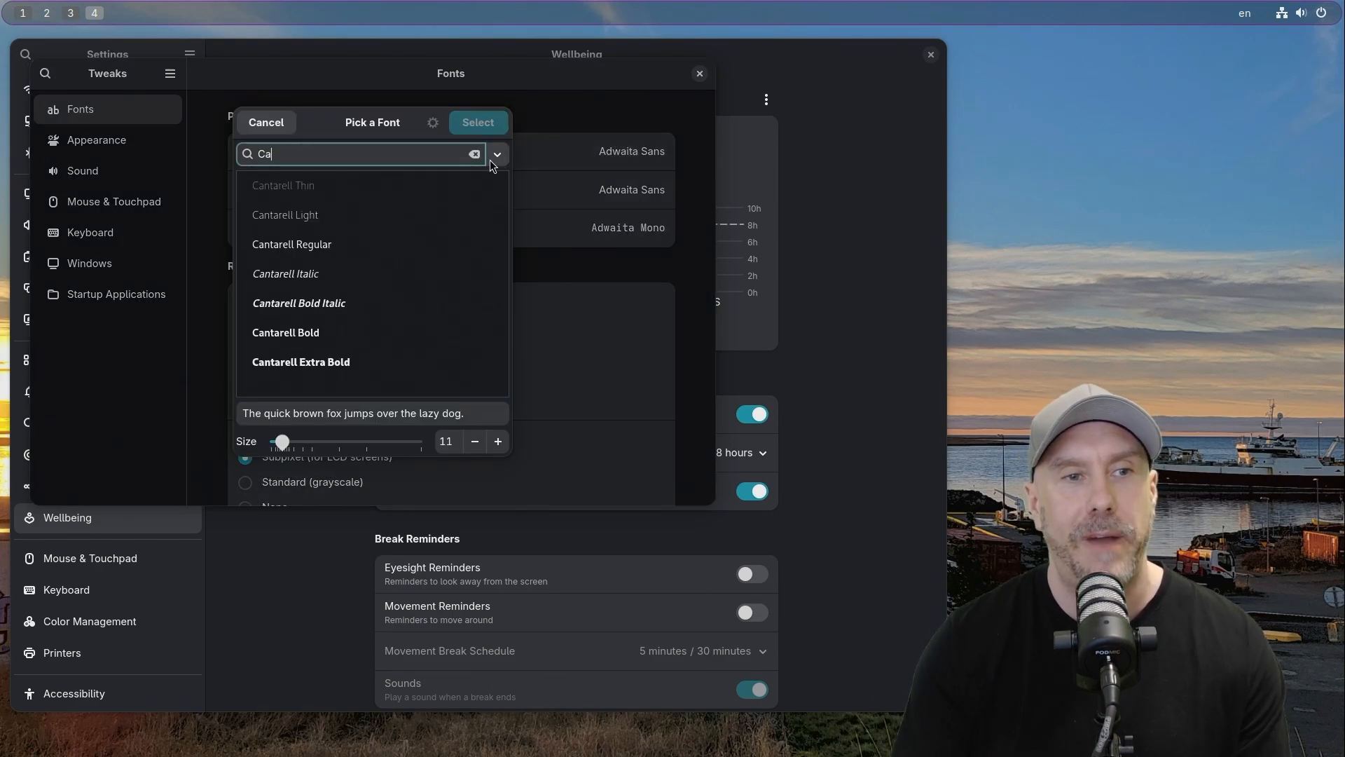
# - Search the font picker for Cantarell, then cancel so interface text stays Adwaita Sans
pyautogui.write('nt')
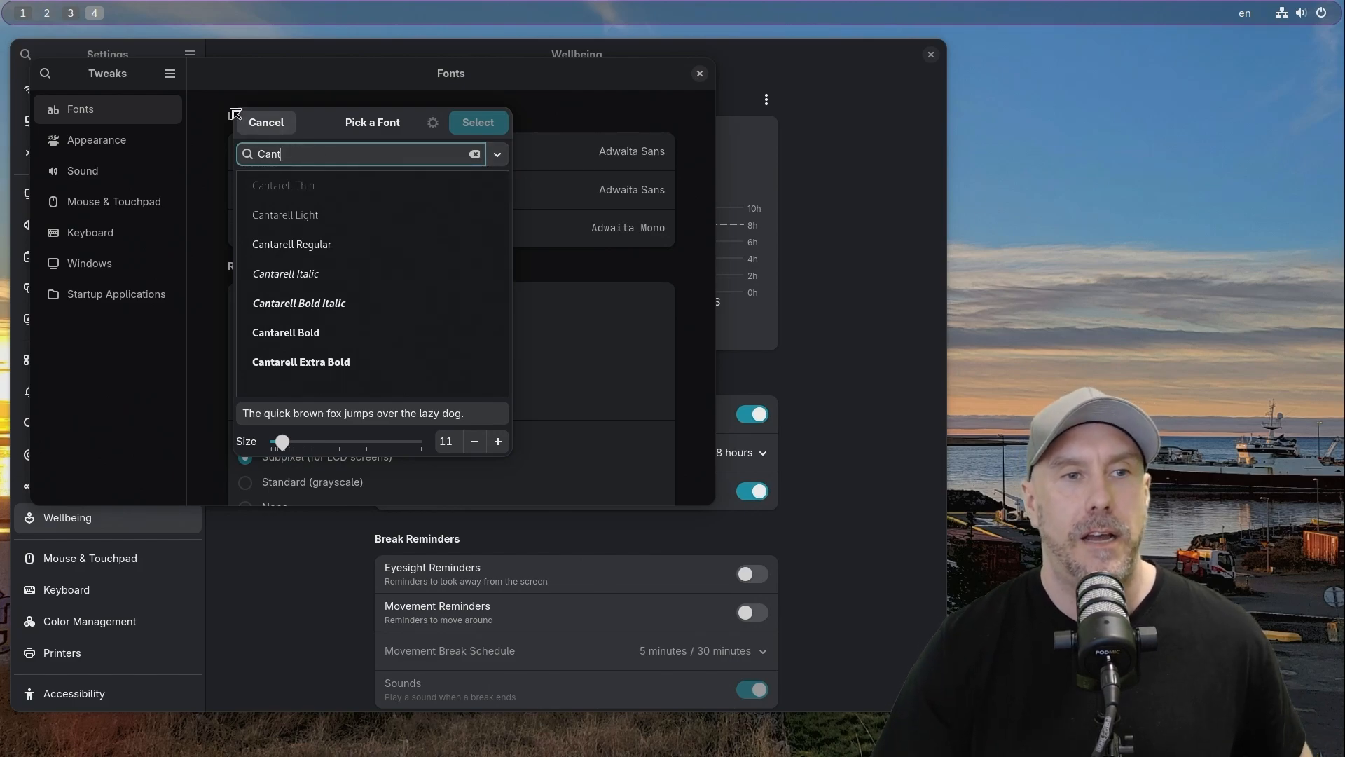
pyautogui.click(265, 122)
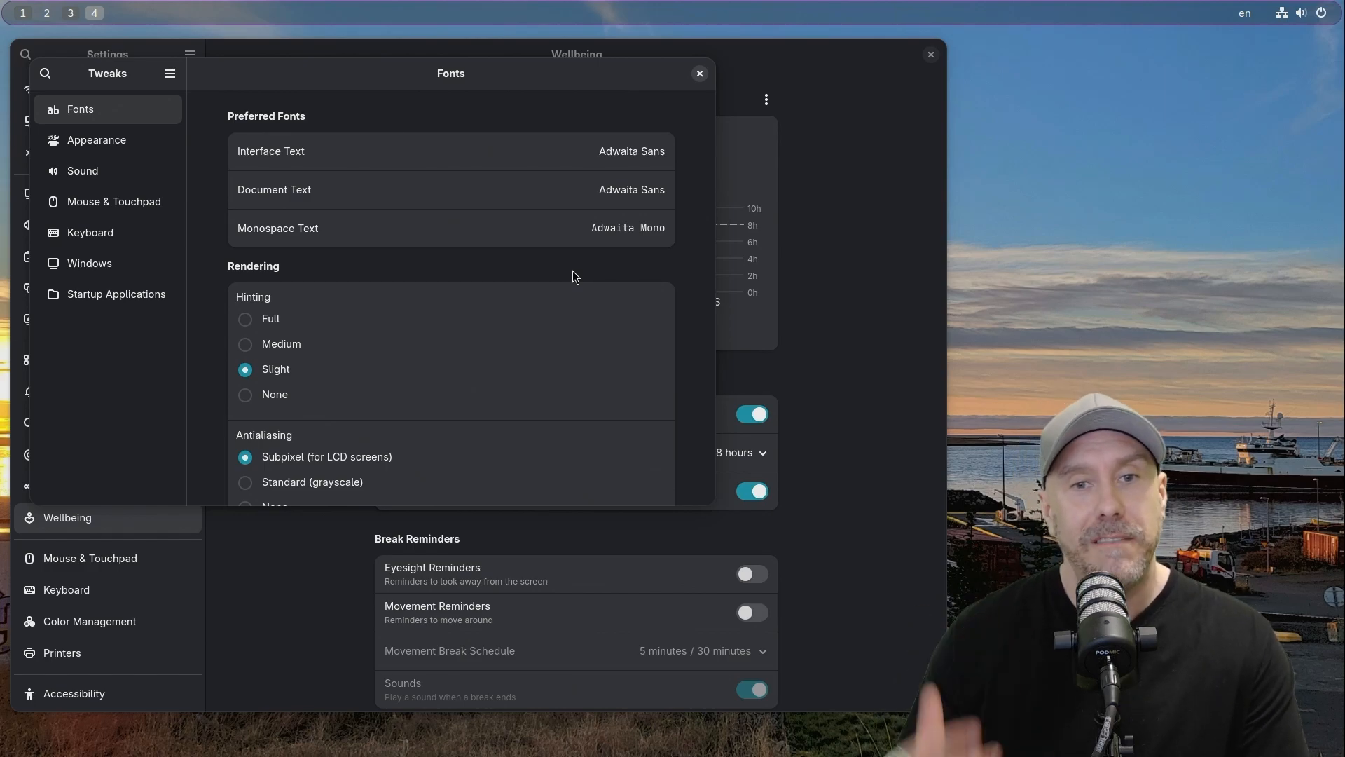
pyautogui.moveTo(654, 172)
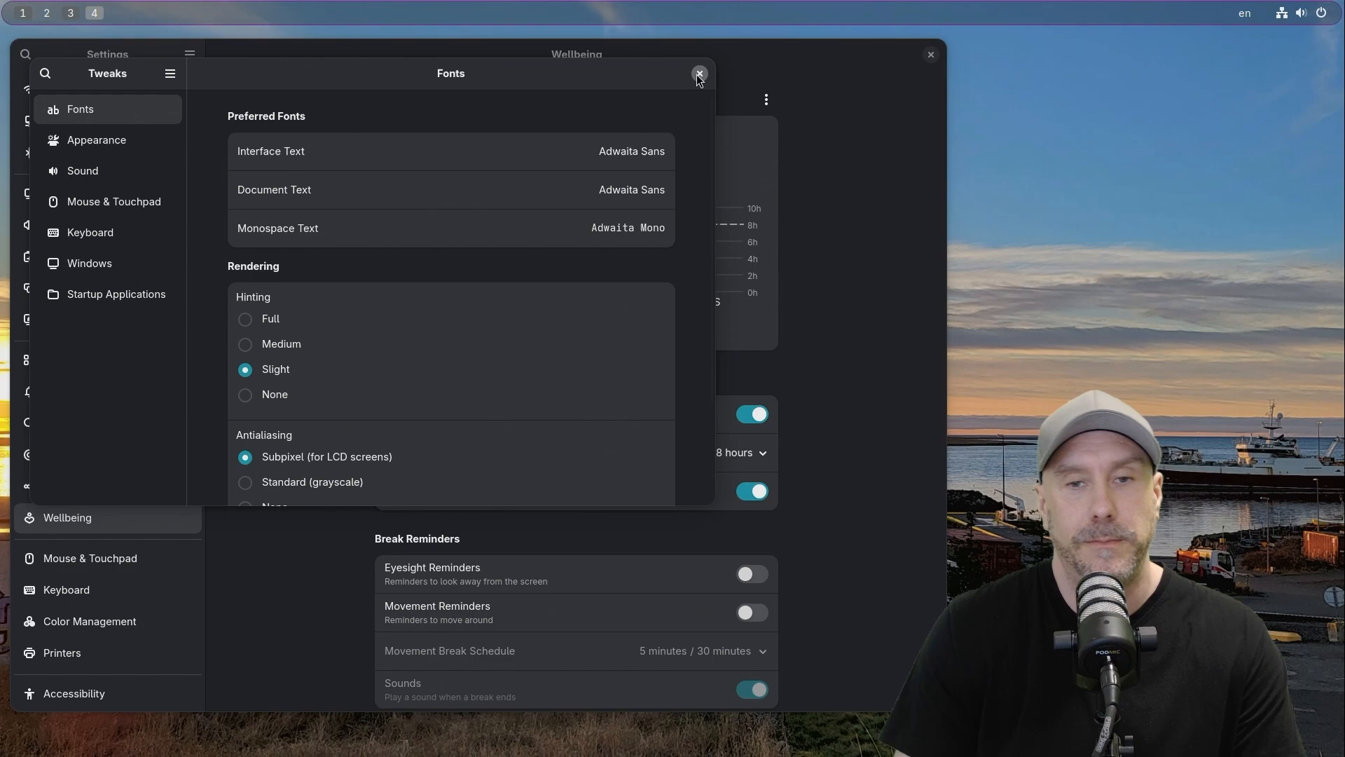
# - Close Tweaks, review fastfetch showing GNOME 48 in WezTerm, and launch an empty Image Viewer
pyautogui.click(698, 72)
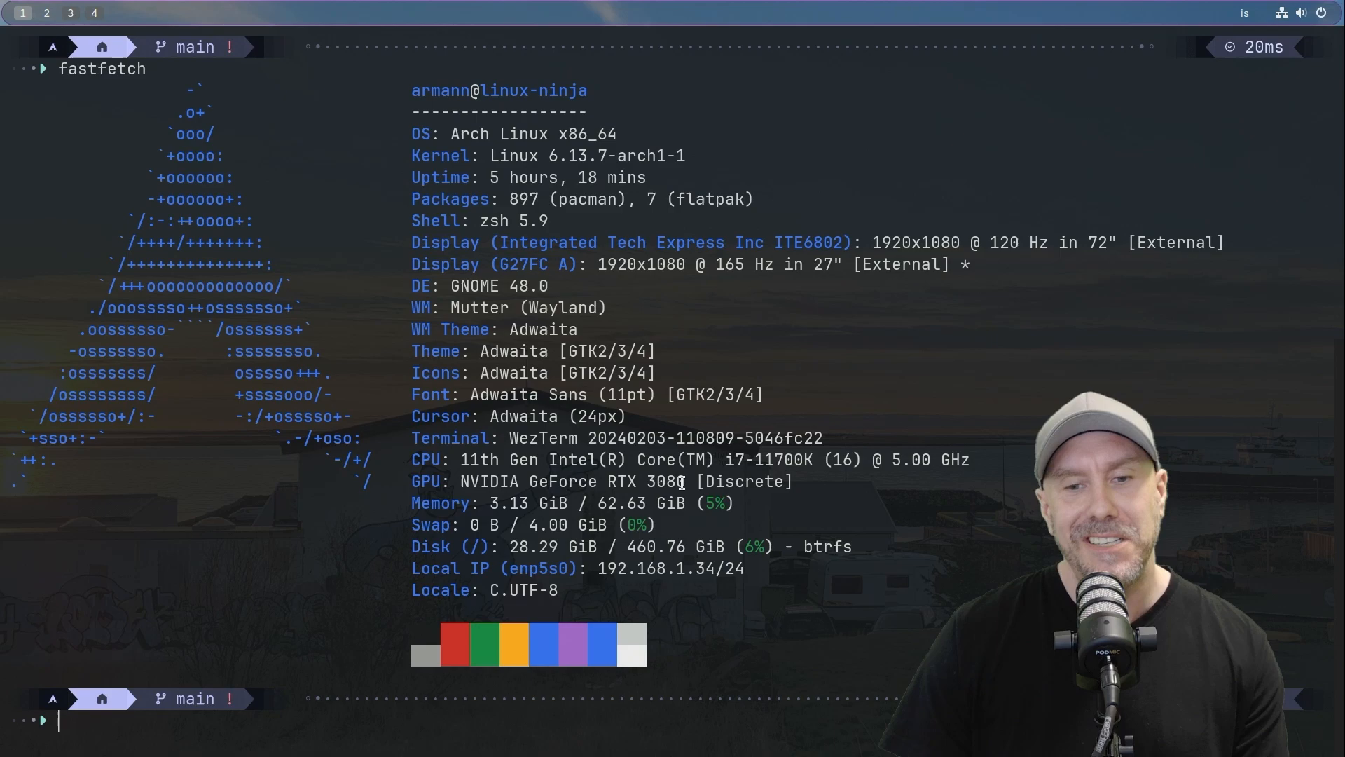
pyautogui.doubleClick(571, 481)
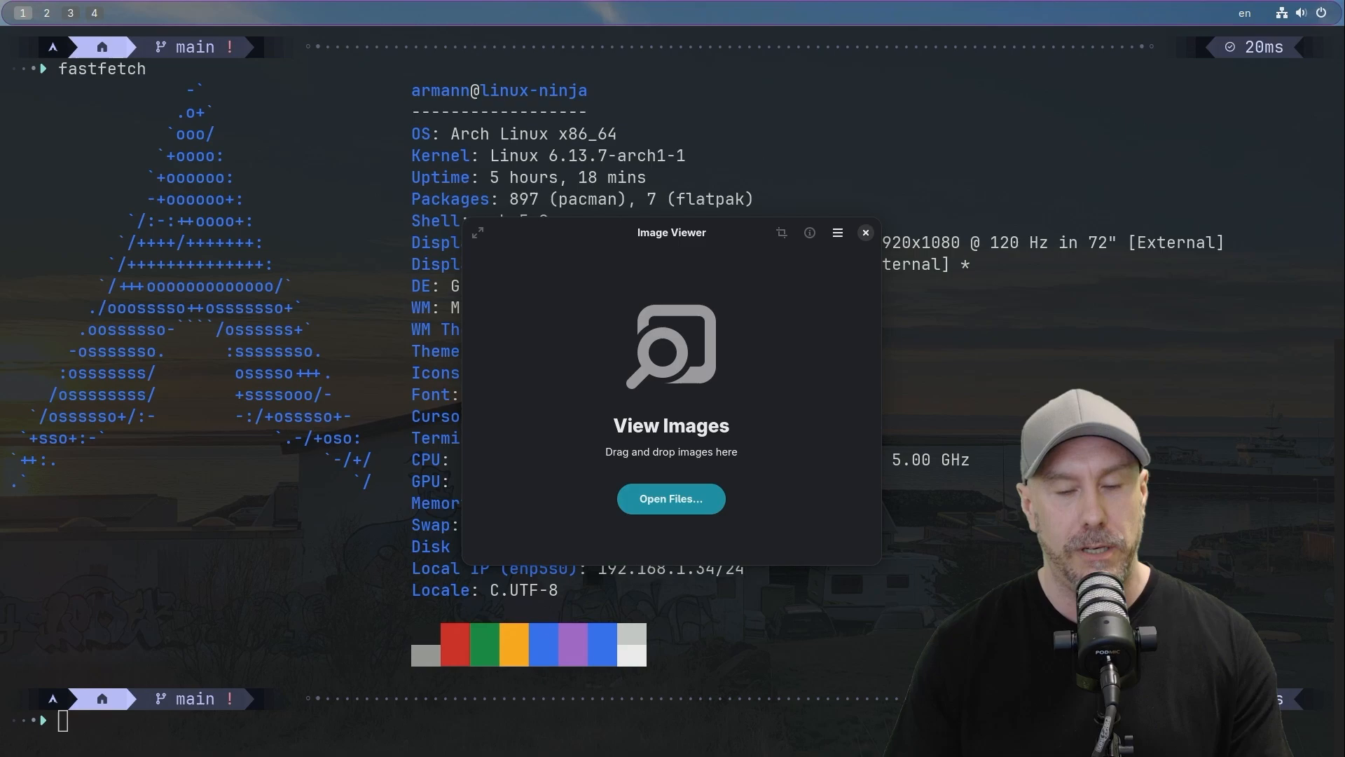
# - Open lux.jpg from Pictures/wallpapers in Image Viewer
pyautogui.click(670, 499)
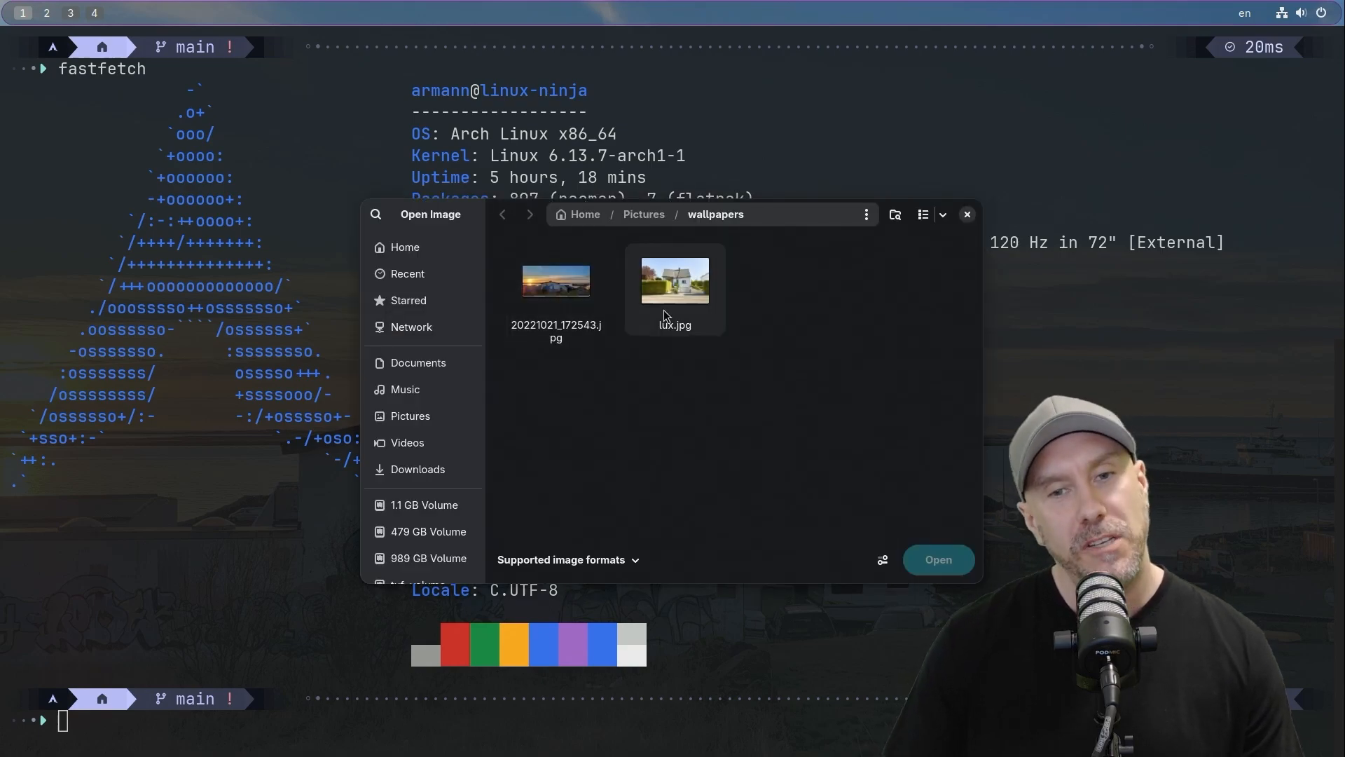
pyautogui.click(674, 280)
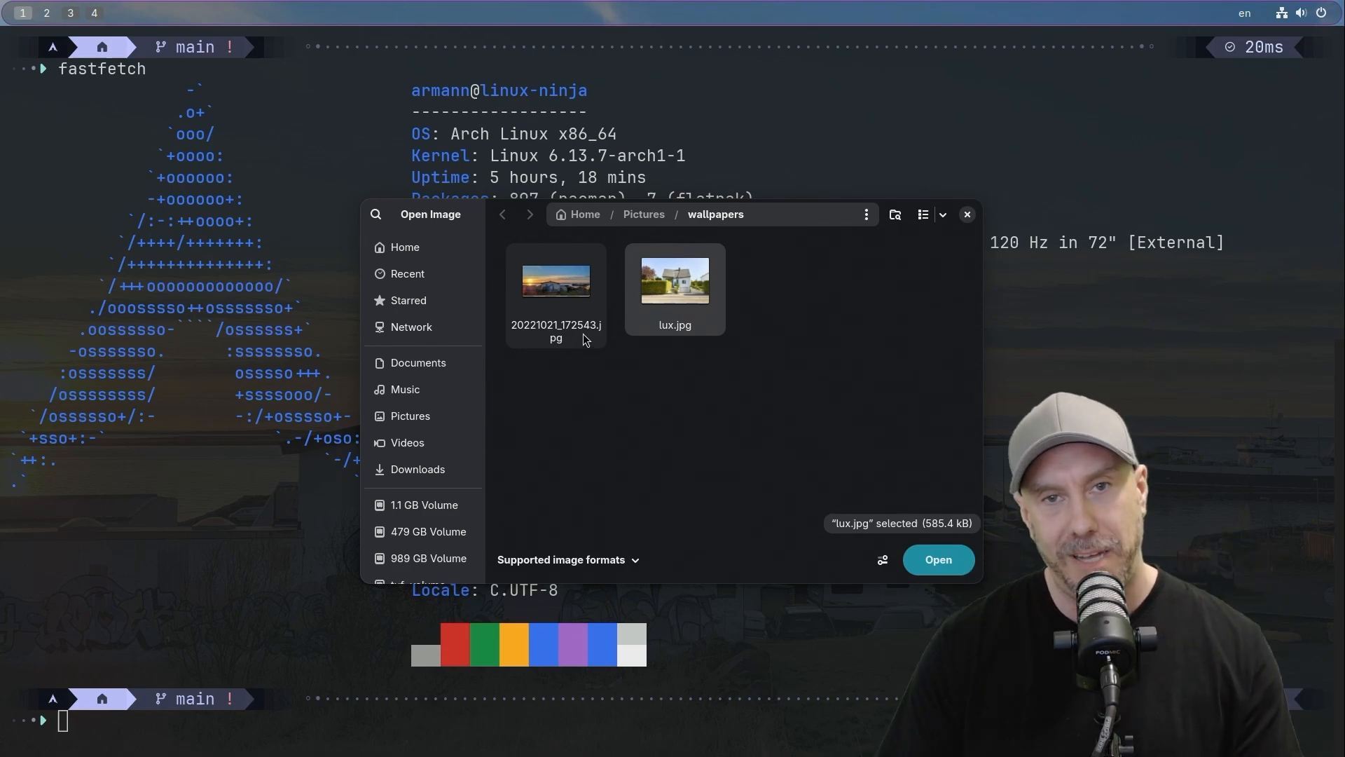
pyautogui.moveTo(656, 362)
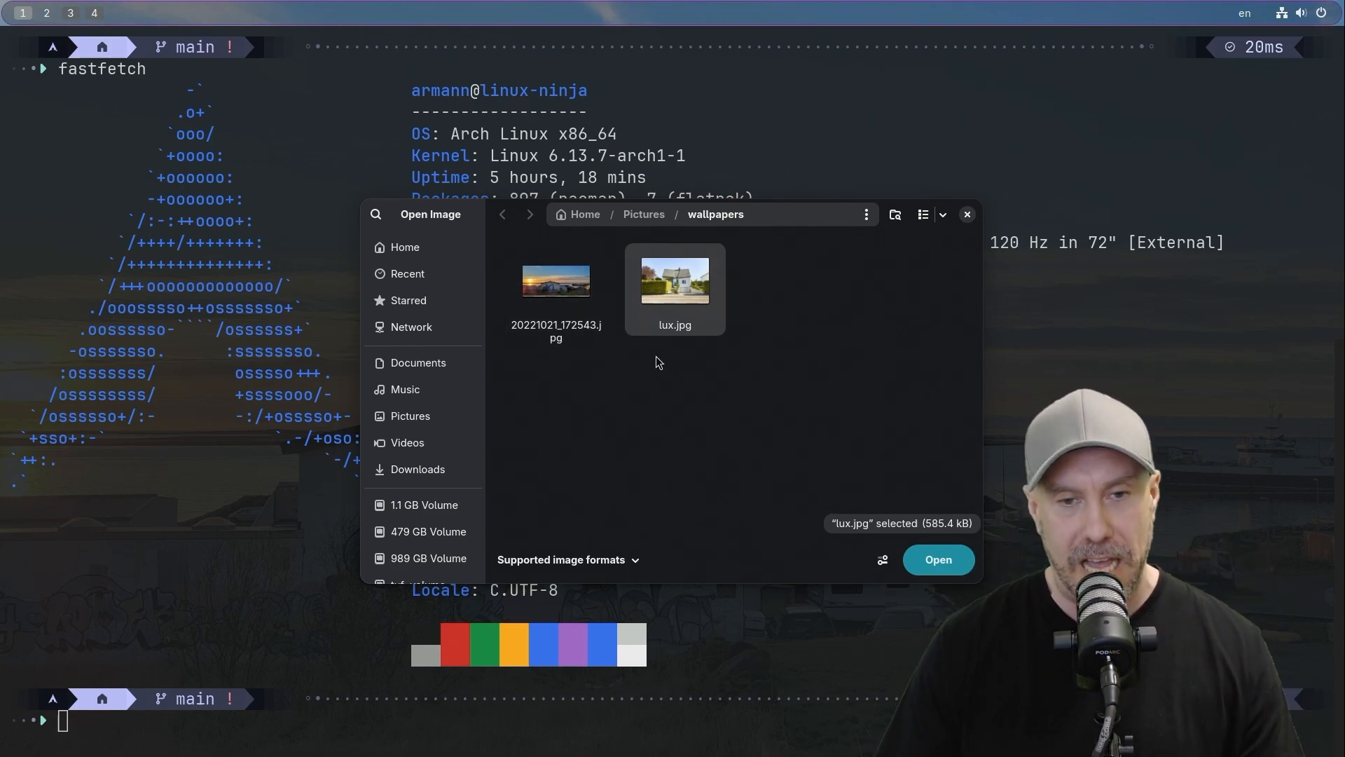
pyautogui.moveTo(937, 559)
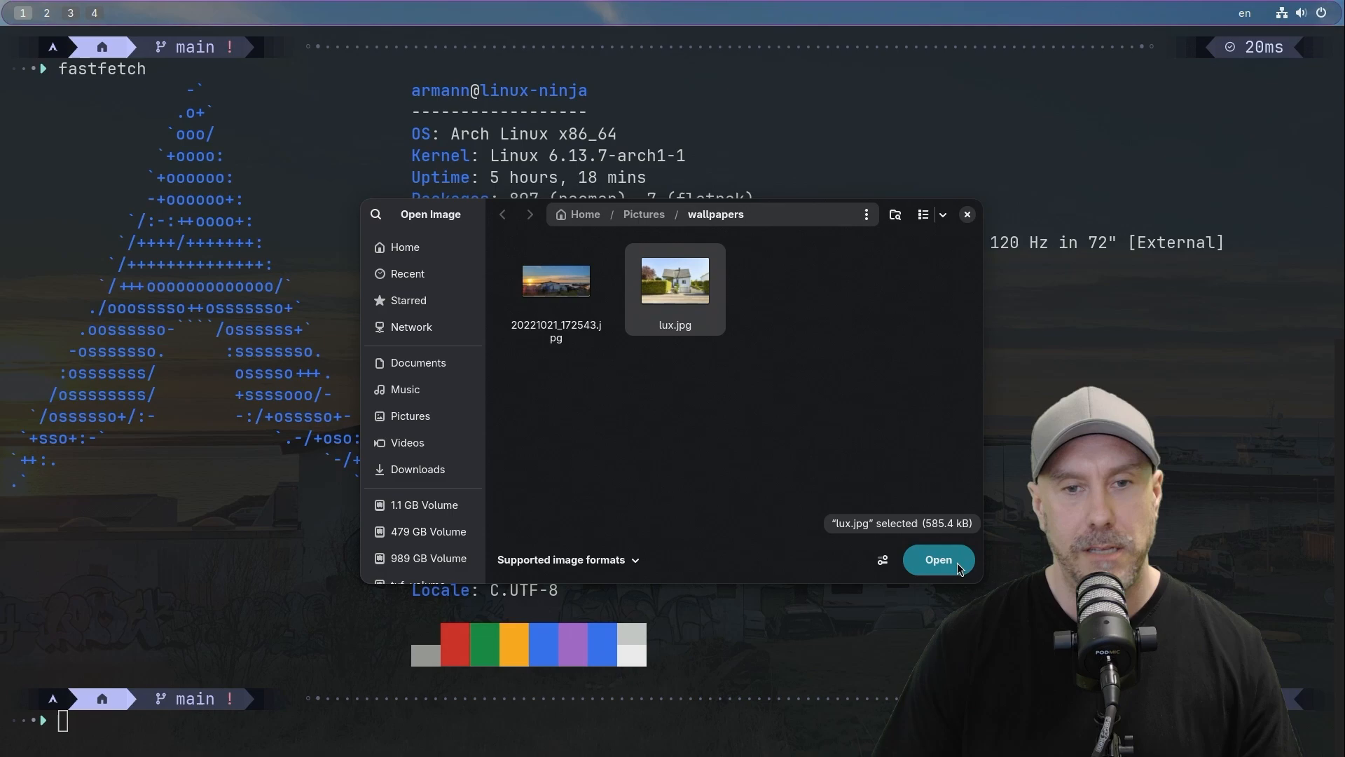
pyautogui.click(937, 559)
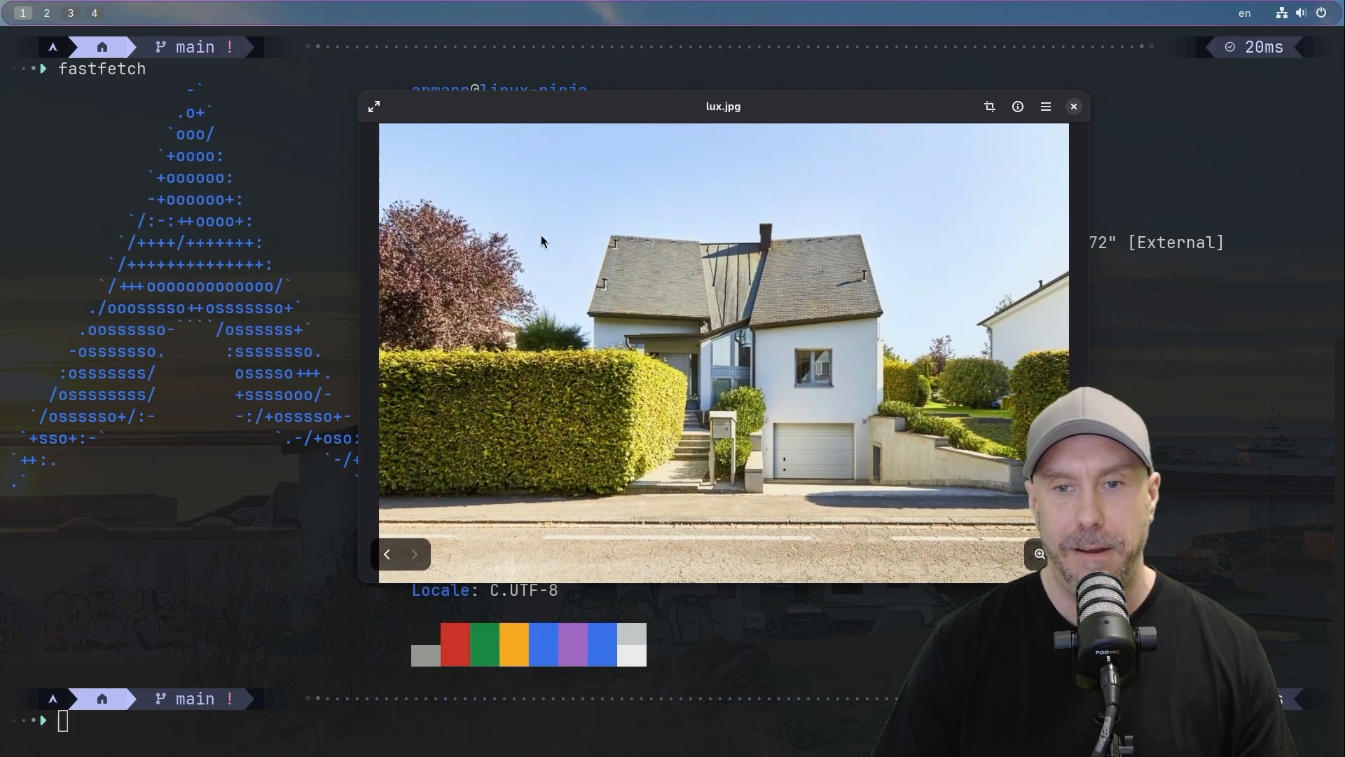
# - Crop lux.jpg to a square, rotate it through quarter turns and mirror it, ending upright and unmirrored
pyautogui.click(987, 106)
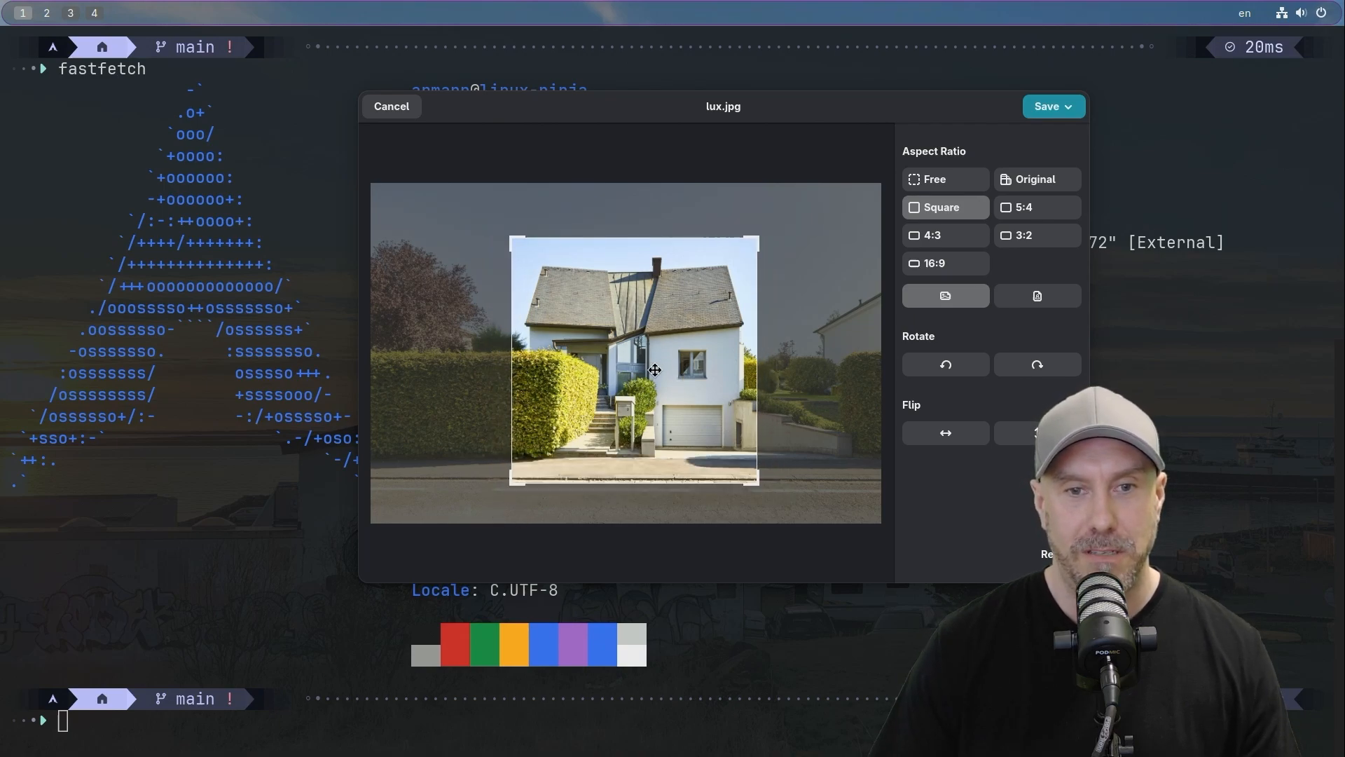
pyautogui.click(944, 365)
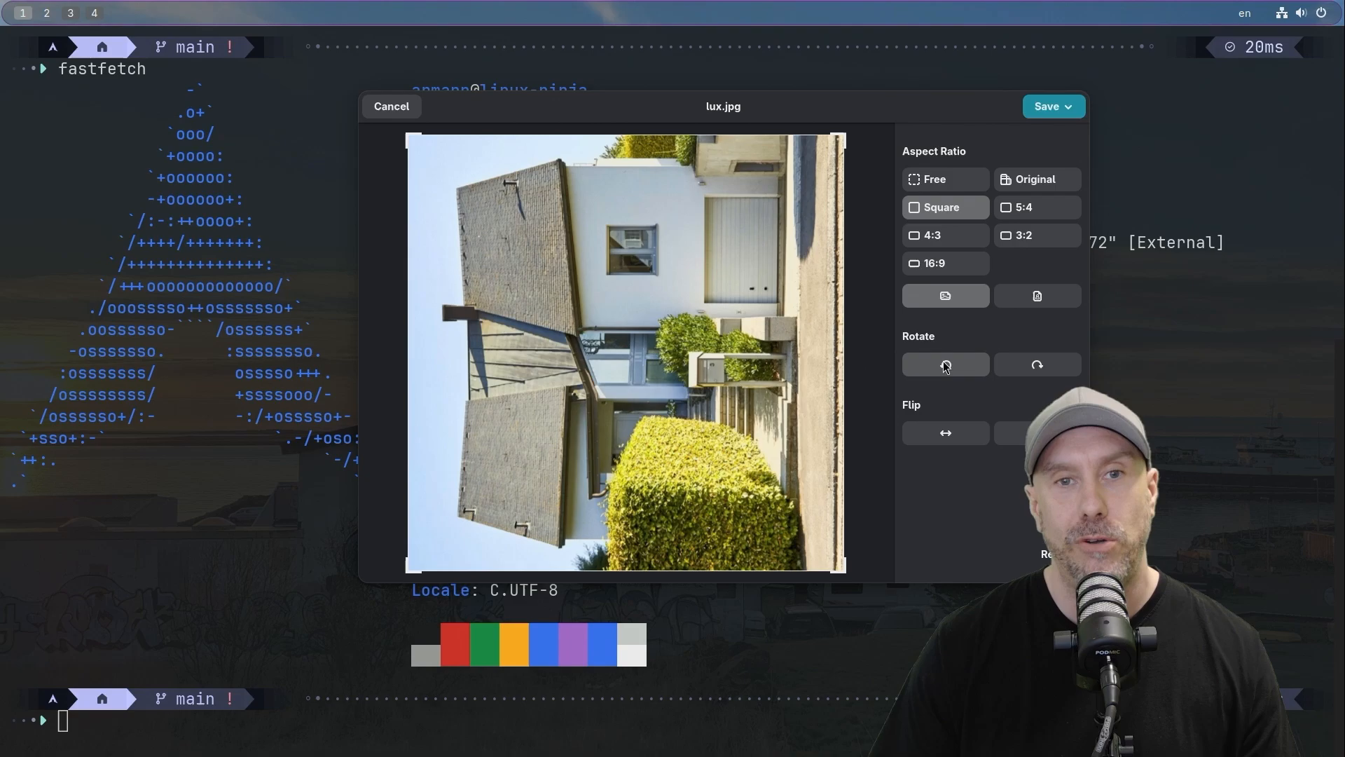
pyautogui.click(945, 364)
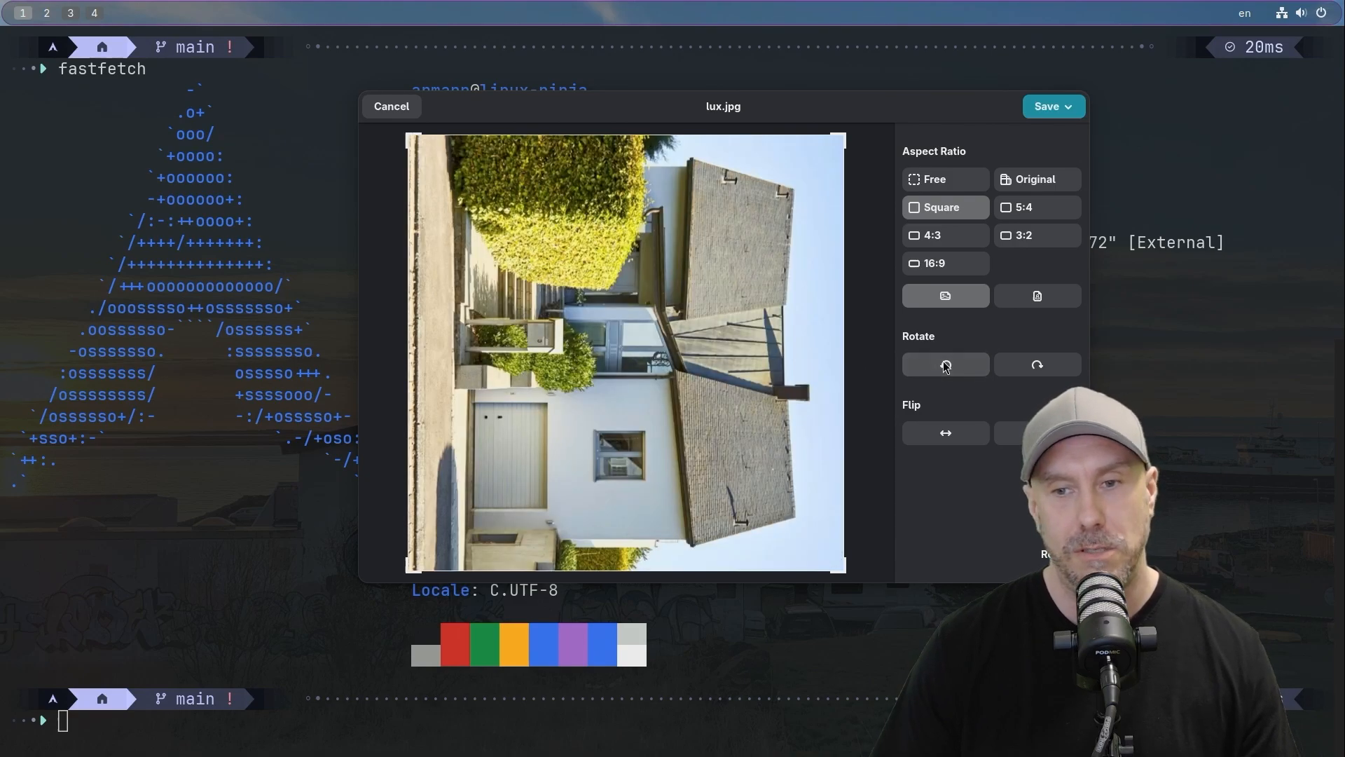
pyautogui.click(944, 364)
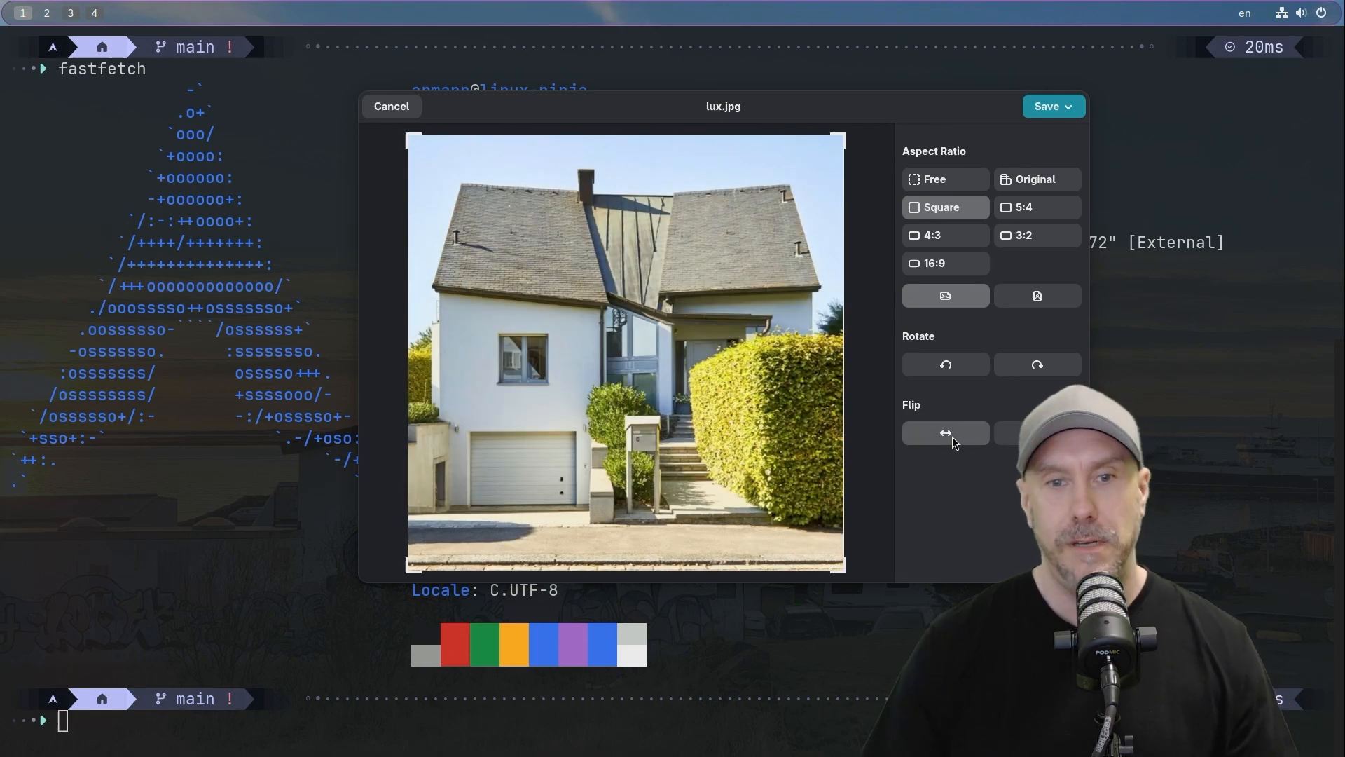
pyautogui.click(945, 433)
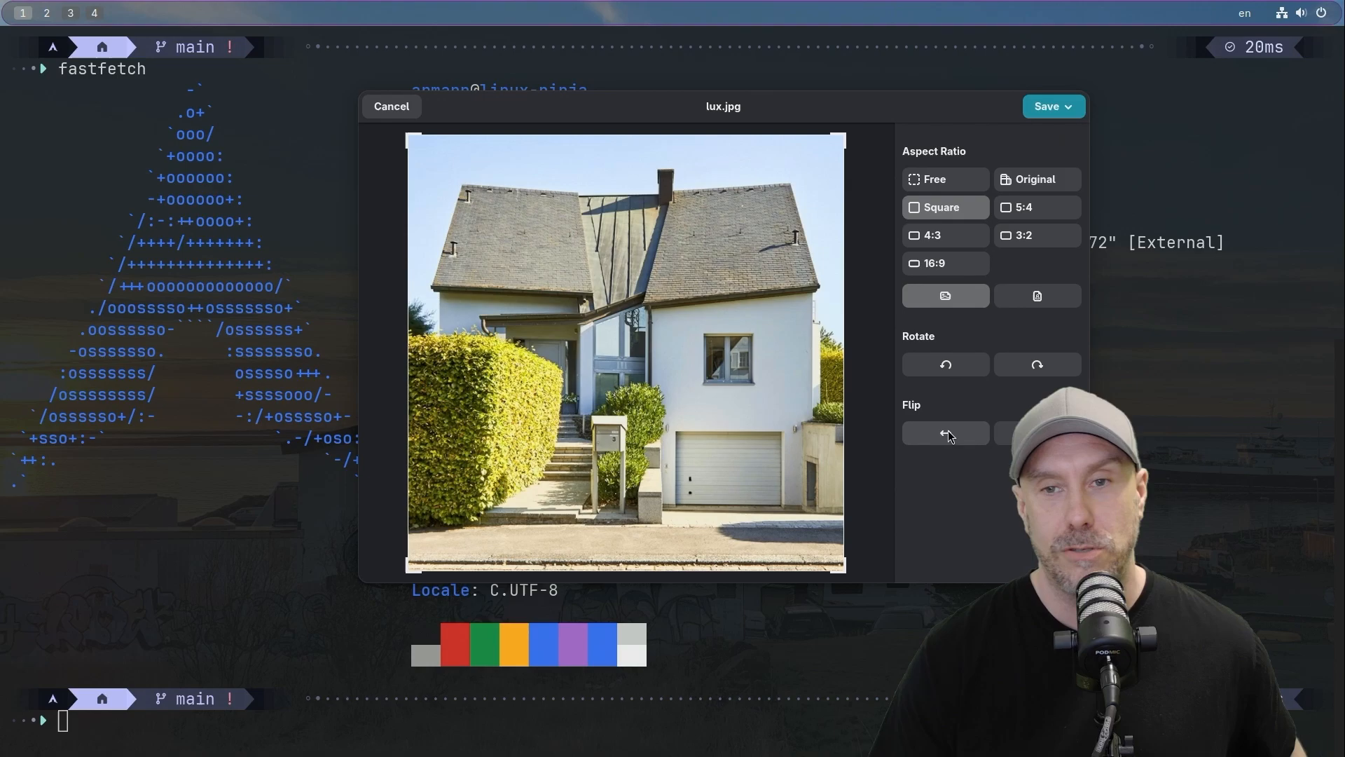
pyautogui.moveTo(945, 433)
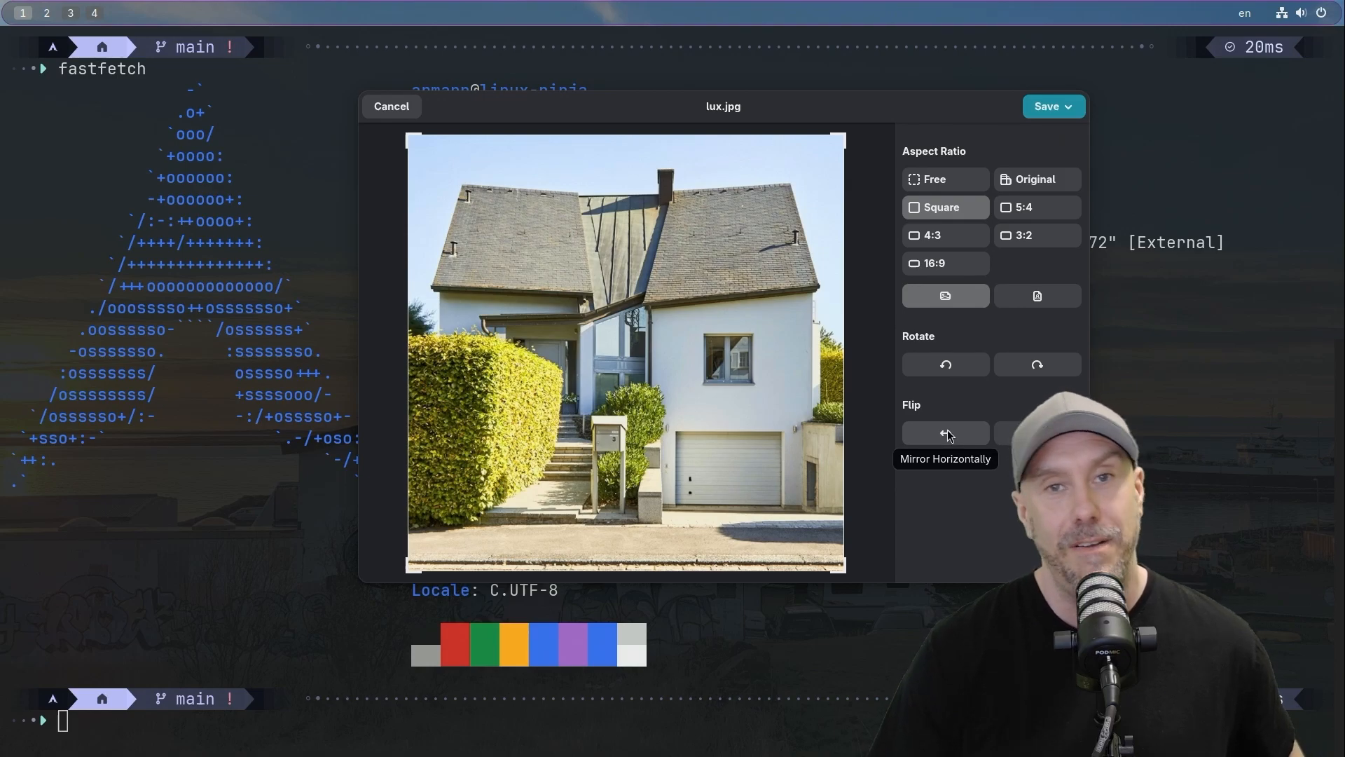
pyautogui.click(945, 433)
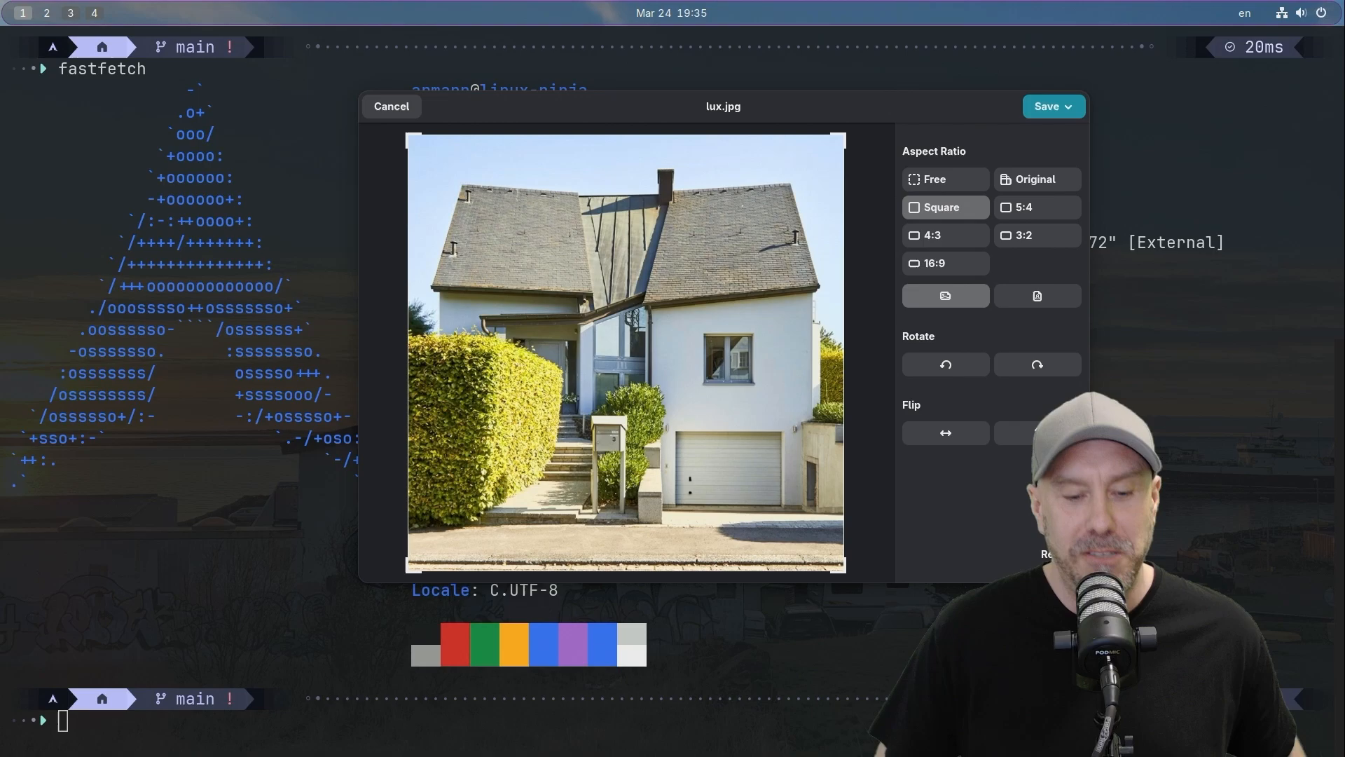
# - Launch GNOME Weather and enlarge it to show Reykjavik's hourly forecast at 7°
pyautogui.press('Super')
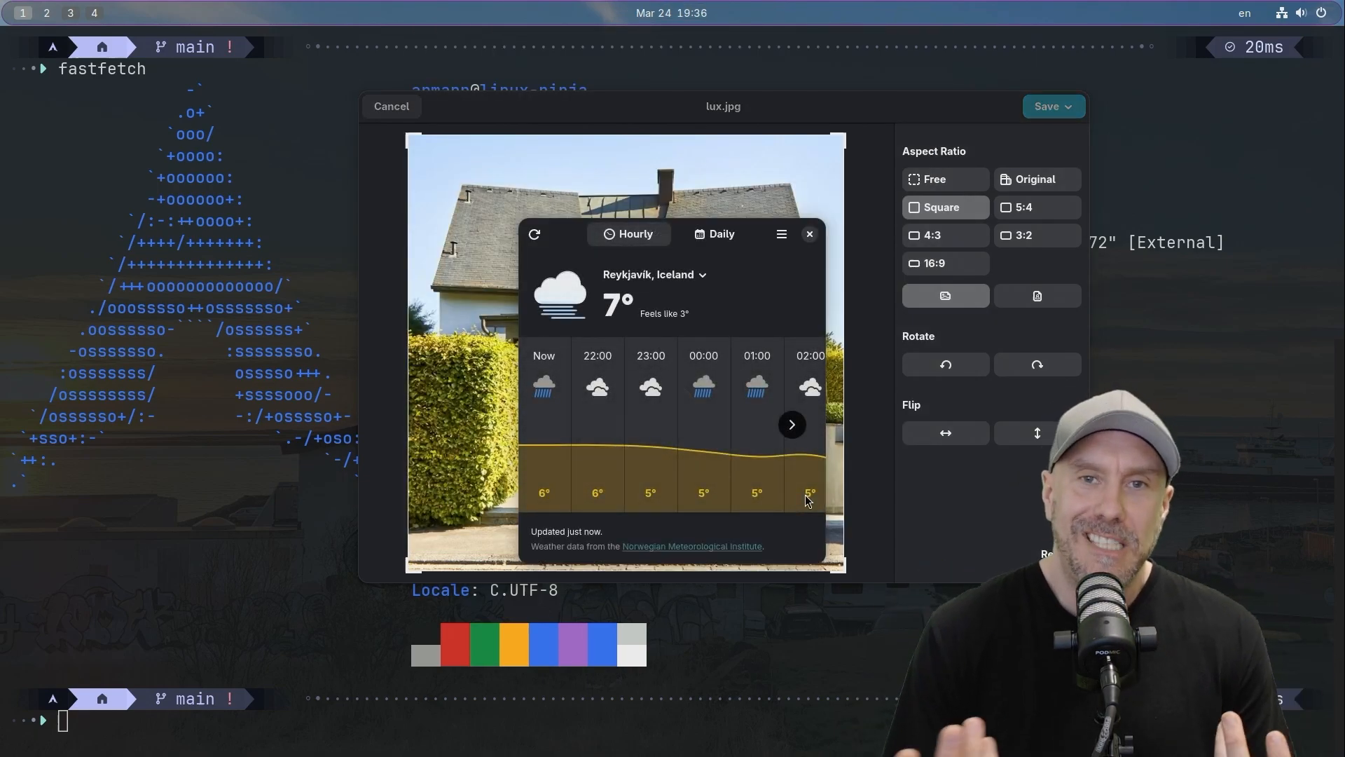
pyautogui.moveTo(528, 228)
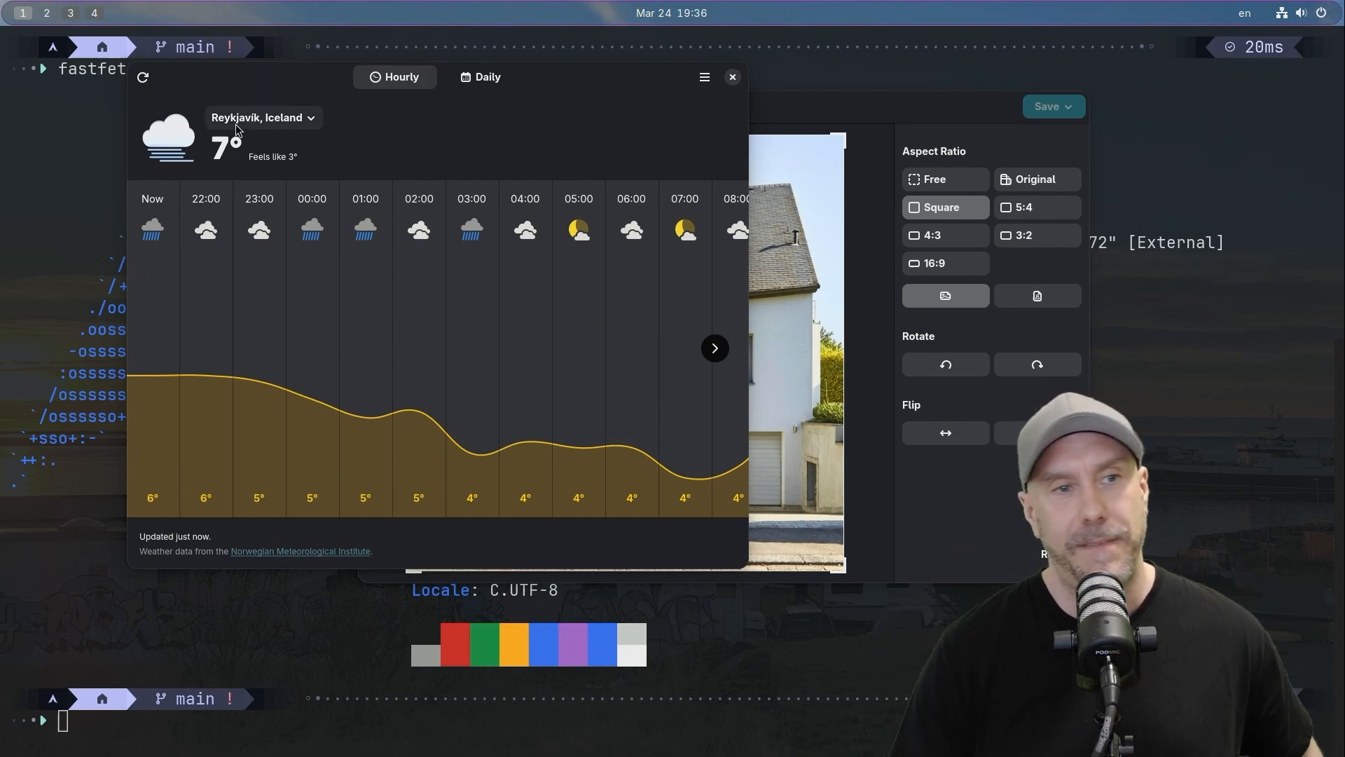
pyautogui.moveTo(270, 249)
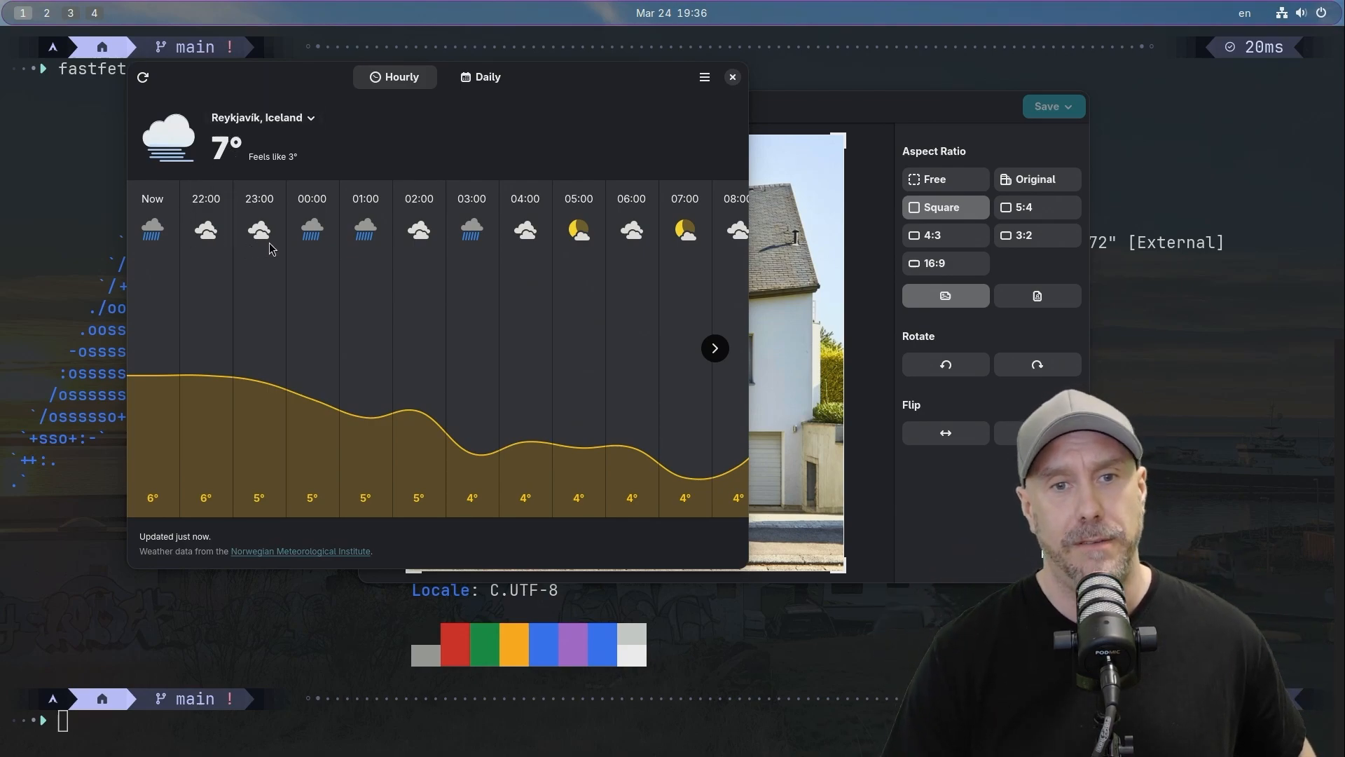